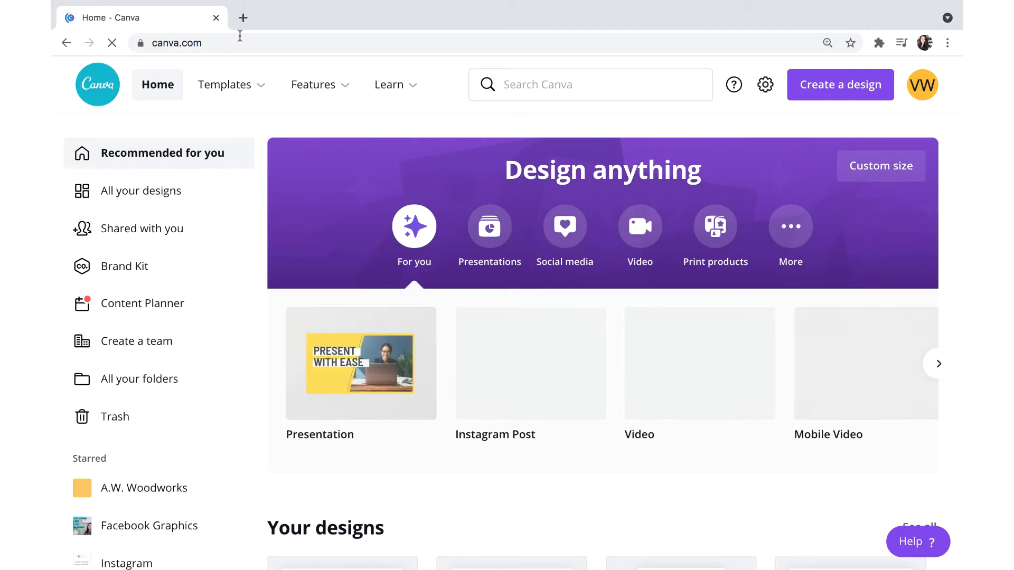
Step: Search the Canva home page for 'bio' and pick the Bio Link Website design type
left_click(224, 84)
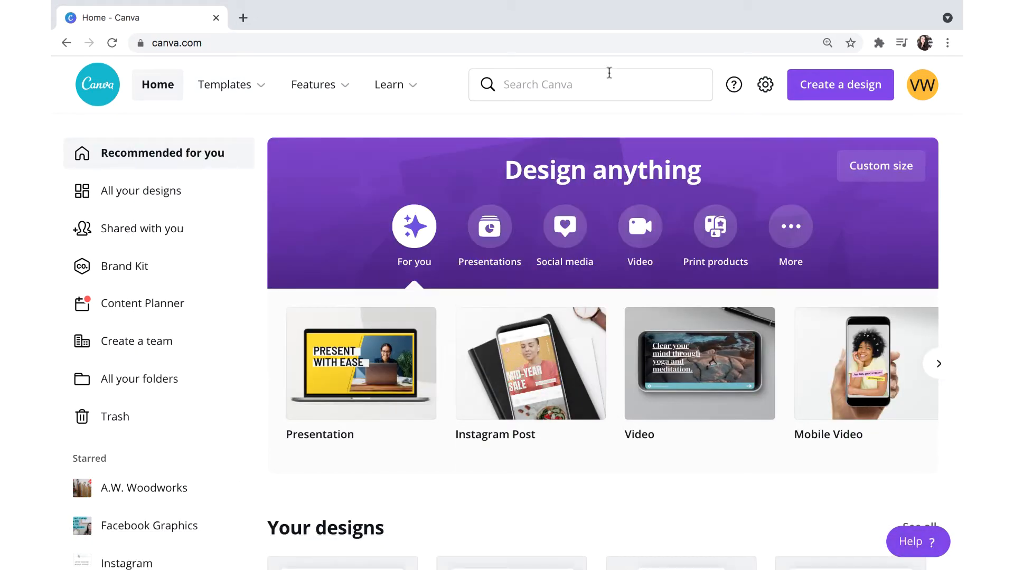
type("b")
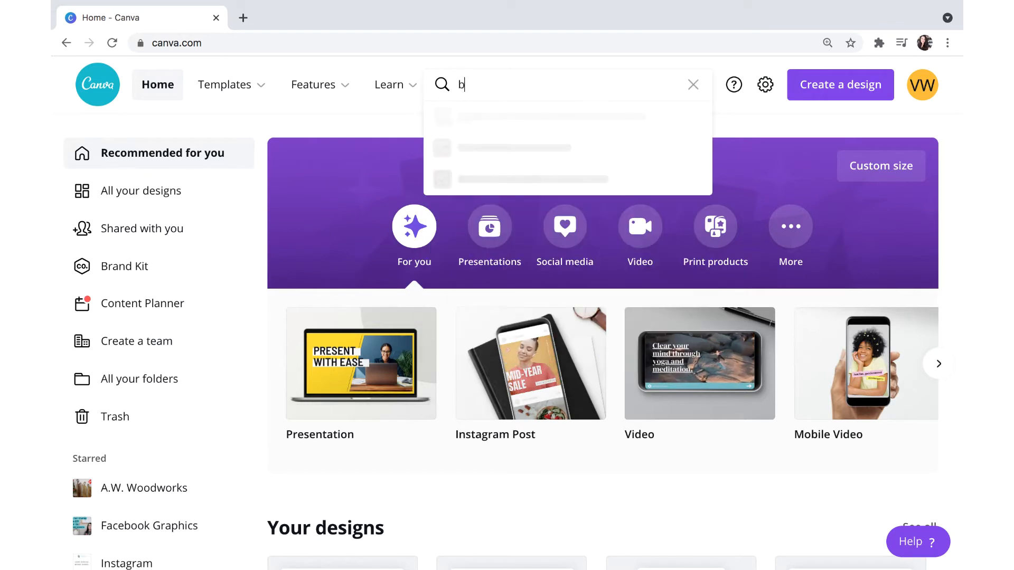
type("io")
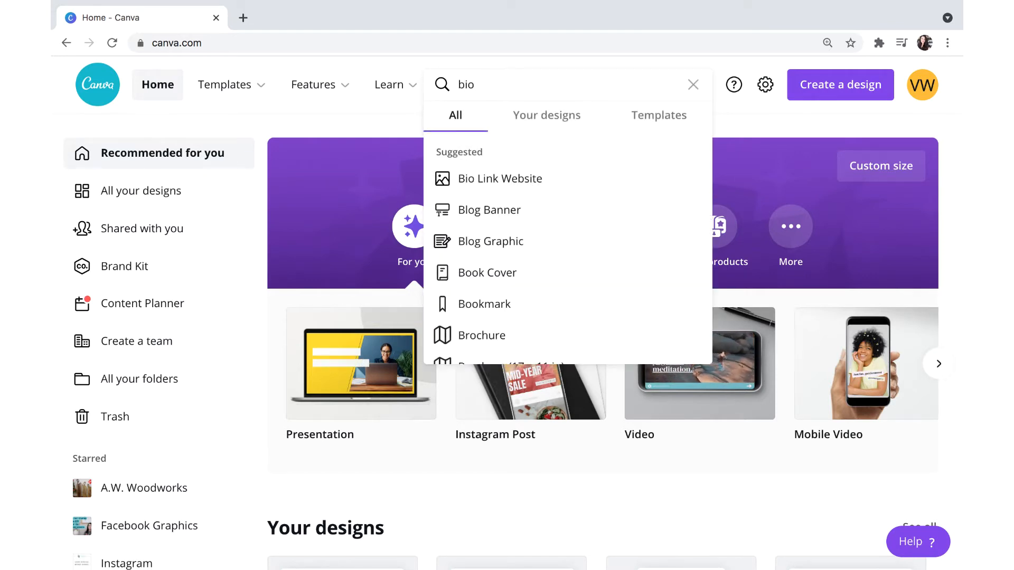
mouse_move(501, 179)
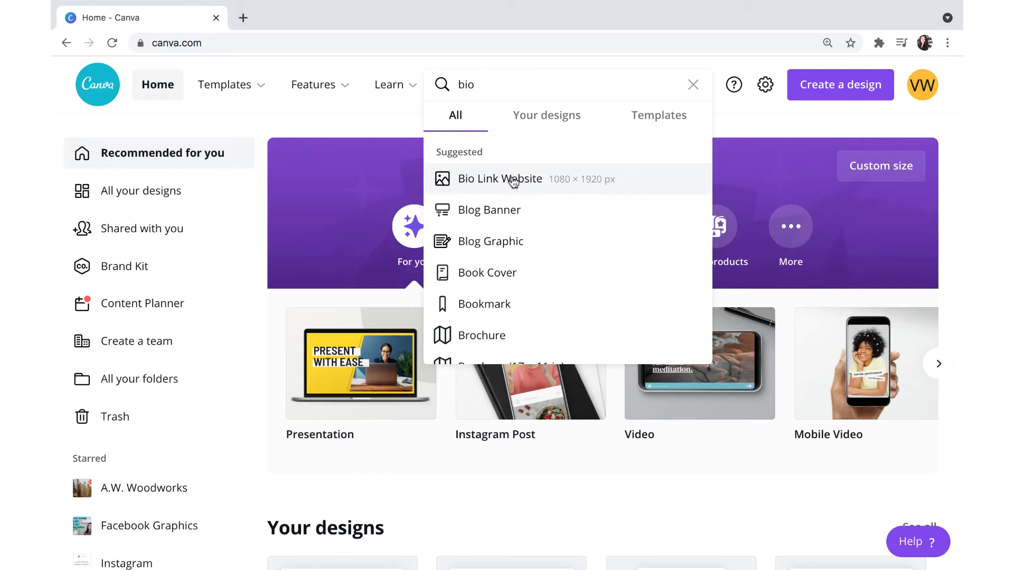
left_click(499, 179)
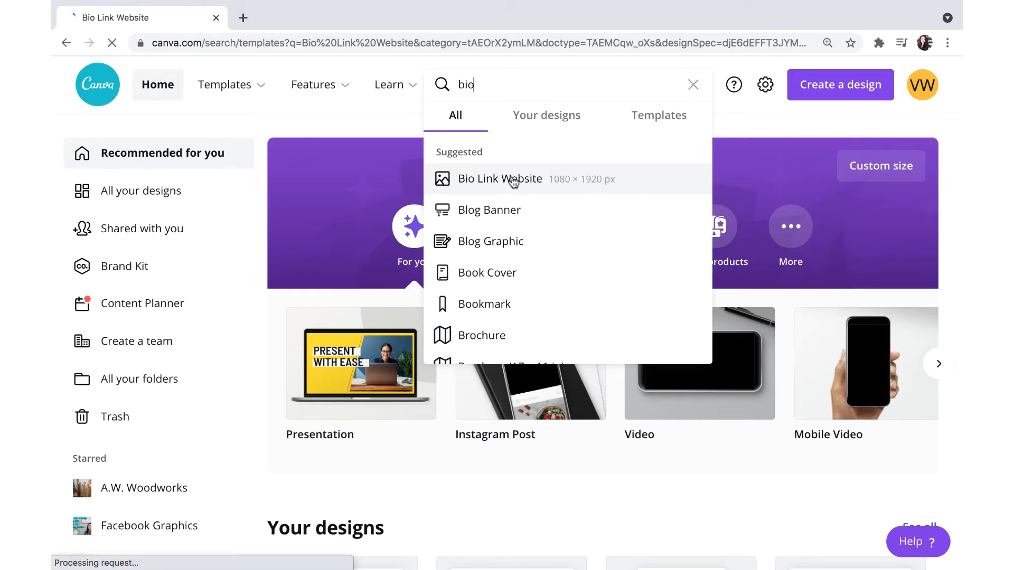
Step: Browse the Bio Link Website templates and open the blush pink Recommended Links design
left_click(501, 179)
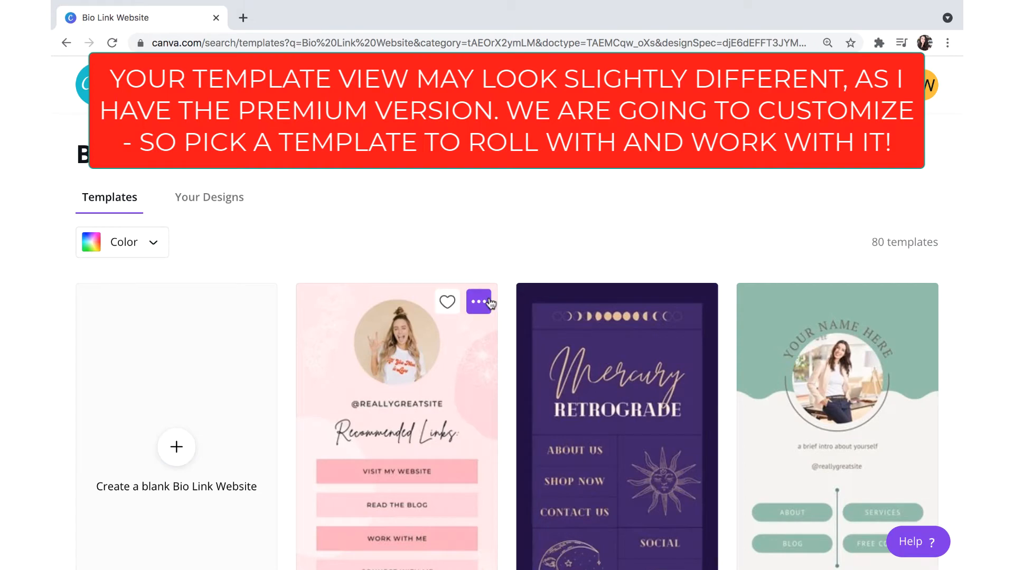
scroll("down", 3)
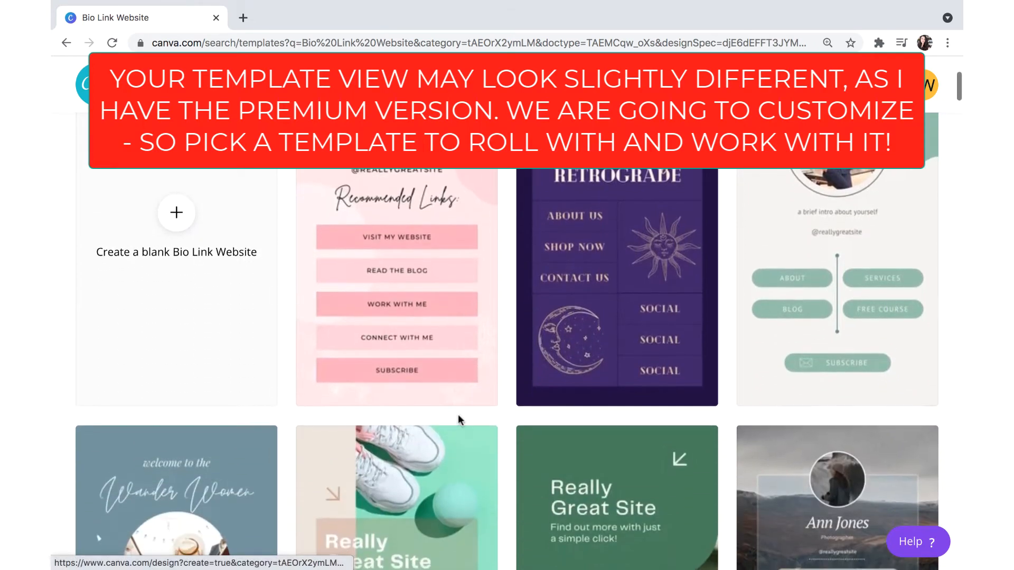
scroll("down", 3)
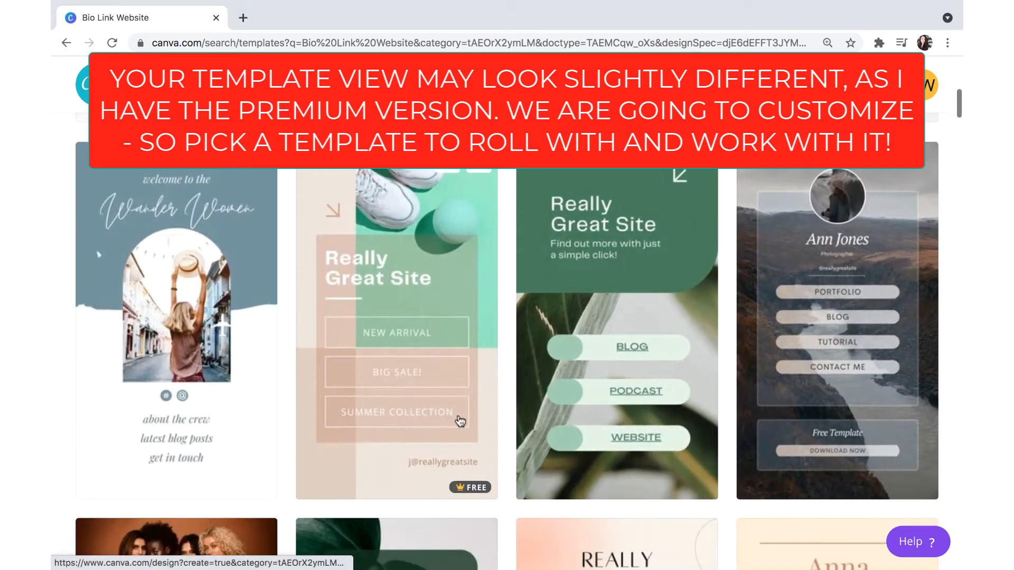
scroll("down", 3)
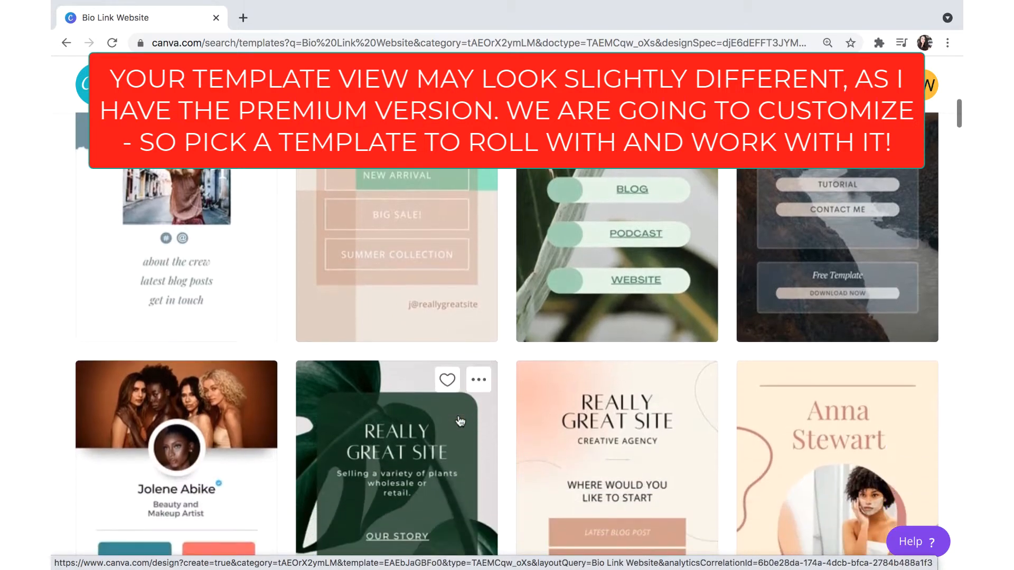
scroll("down", 3)
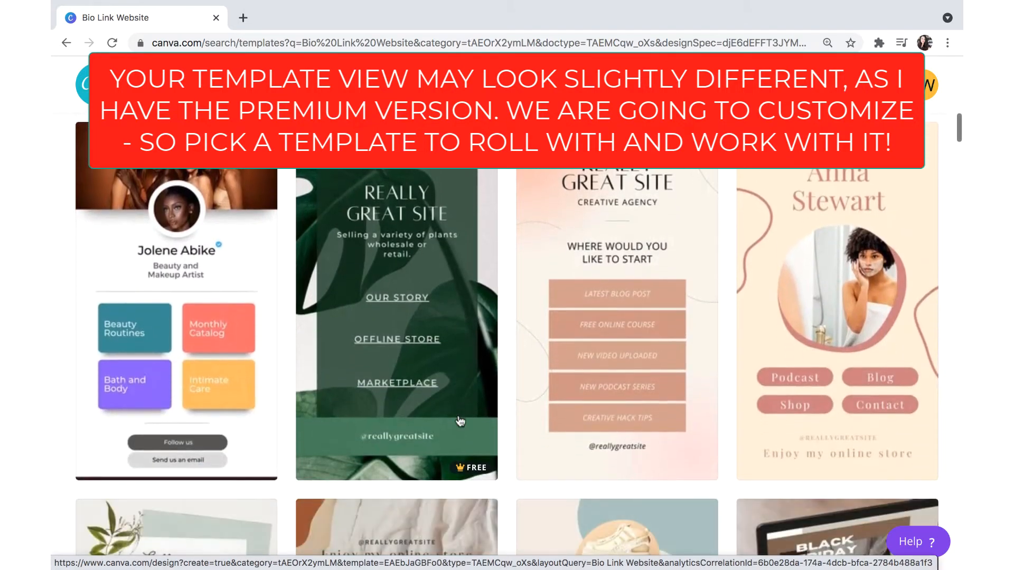
scroll("down", 3)
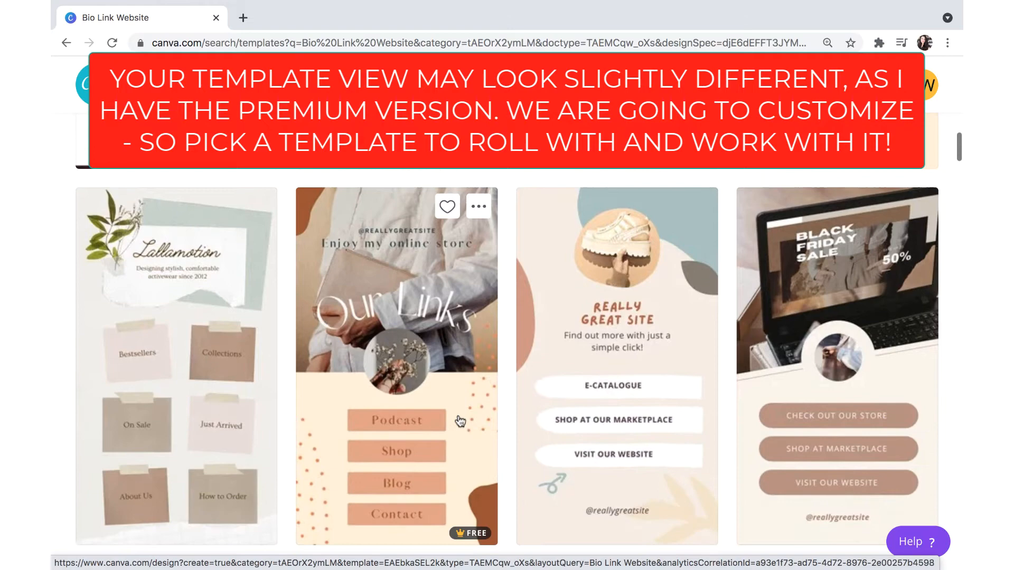
scroll("down", 3)
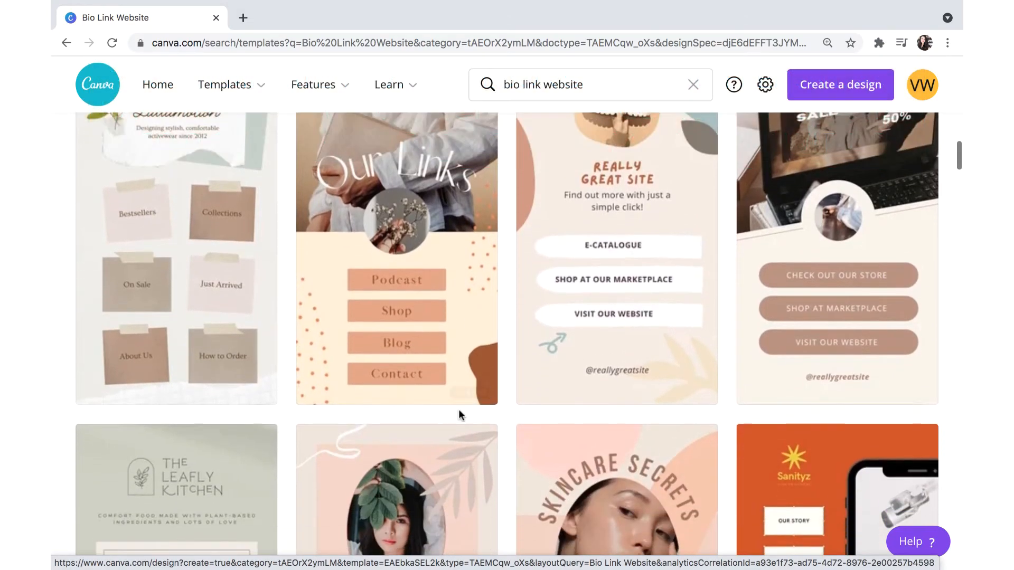
scroll("down", 3)
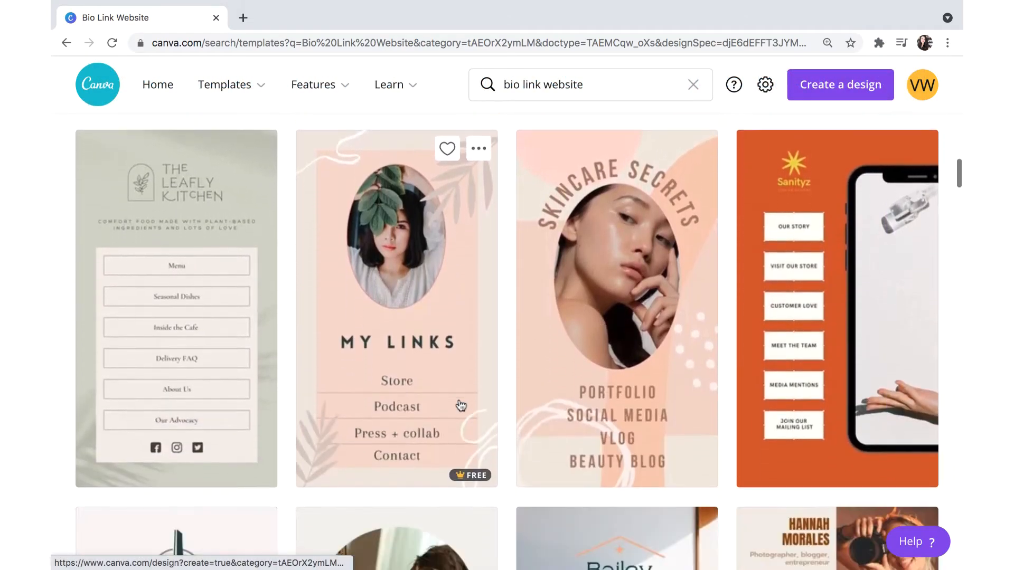
scroll("down", 3)
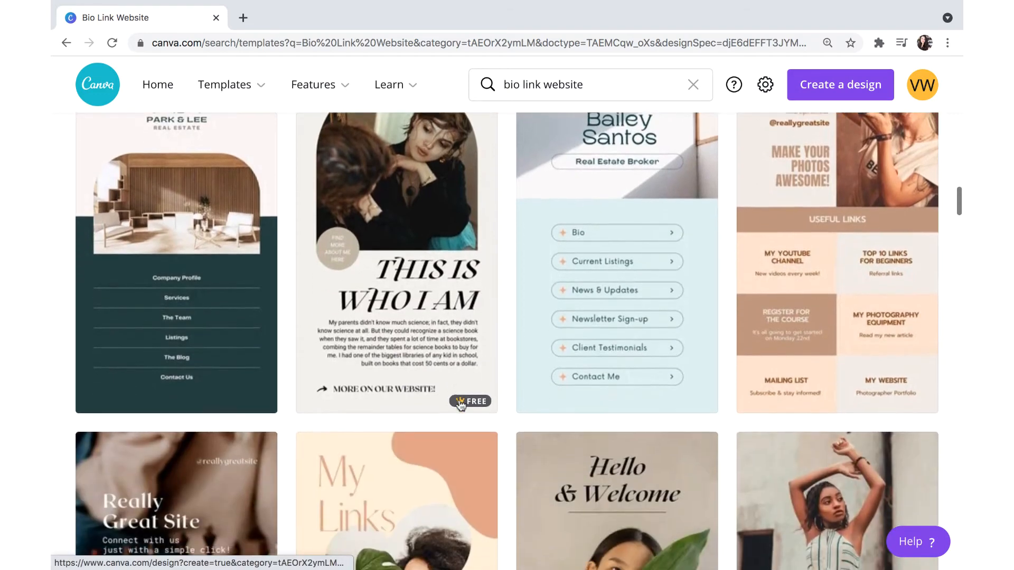
scroll("down", 3)
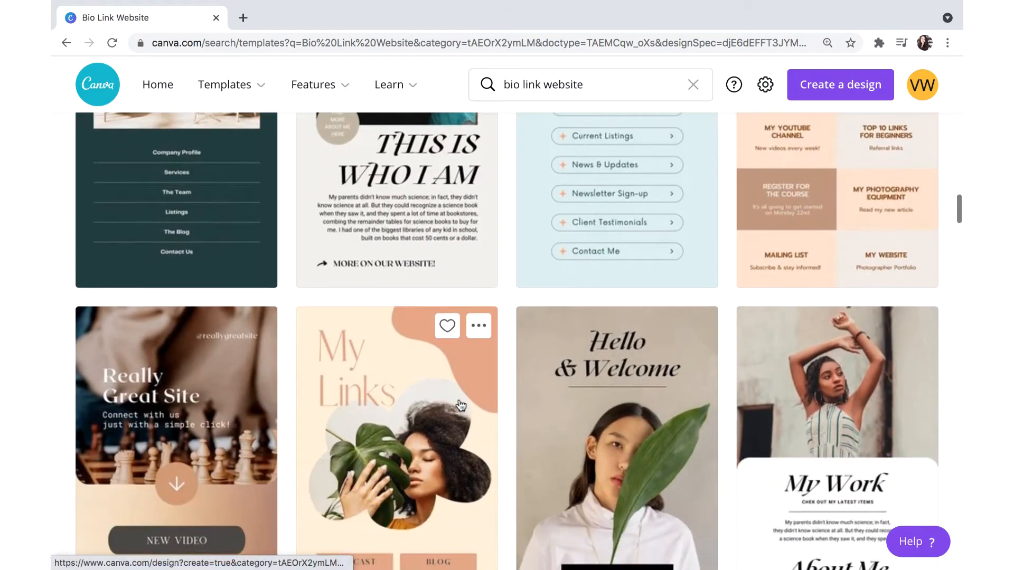
scroll("down", 3)
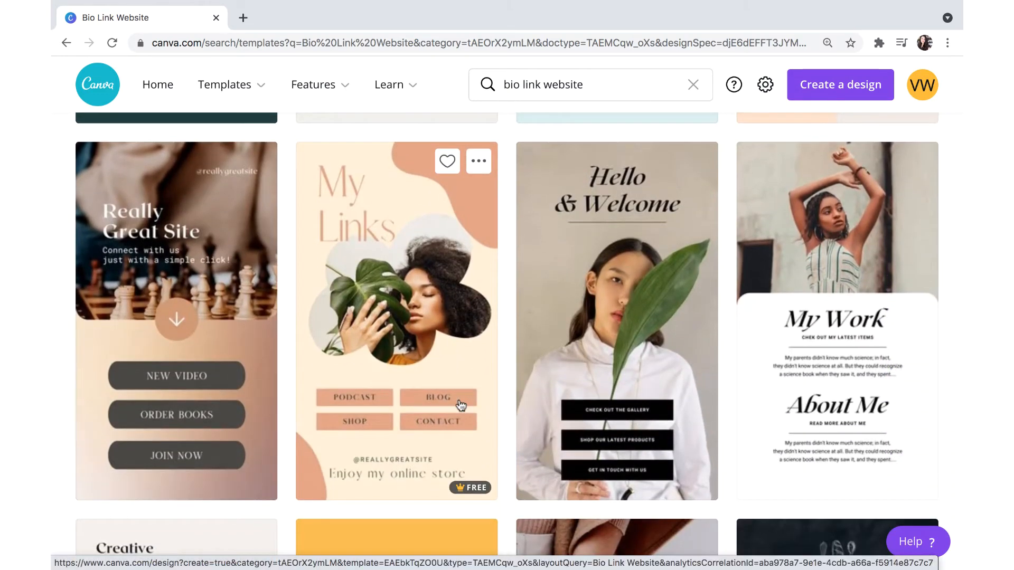
scroll("down", 3)
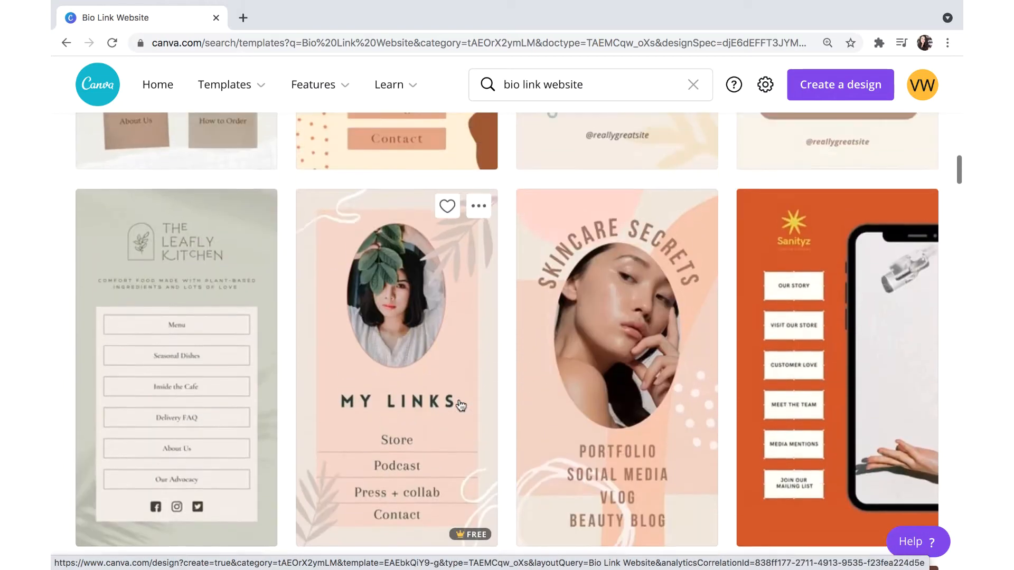
scroll("down", 3)
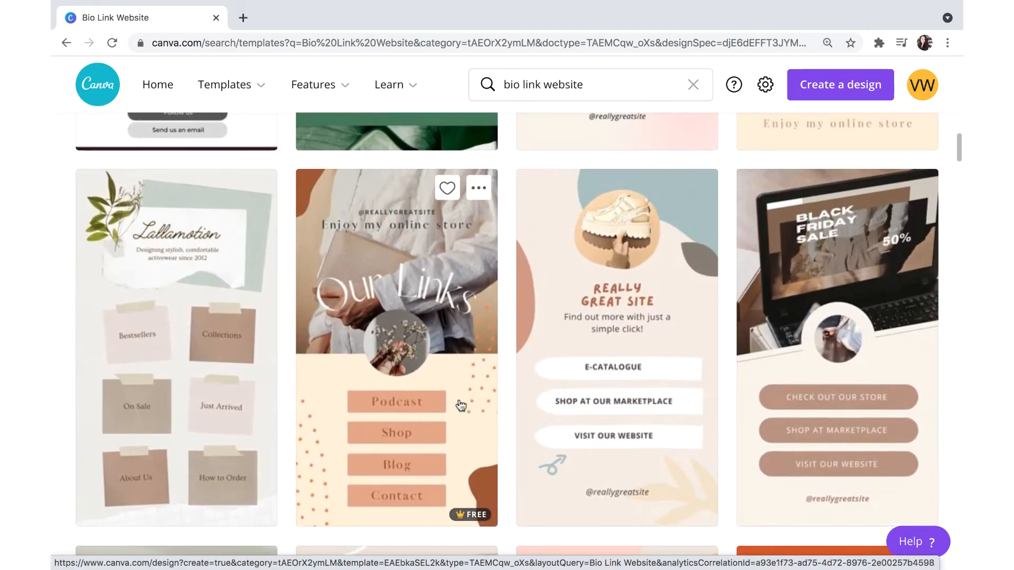
scroll("down", 3)
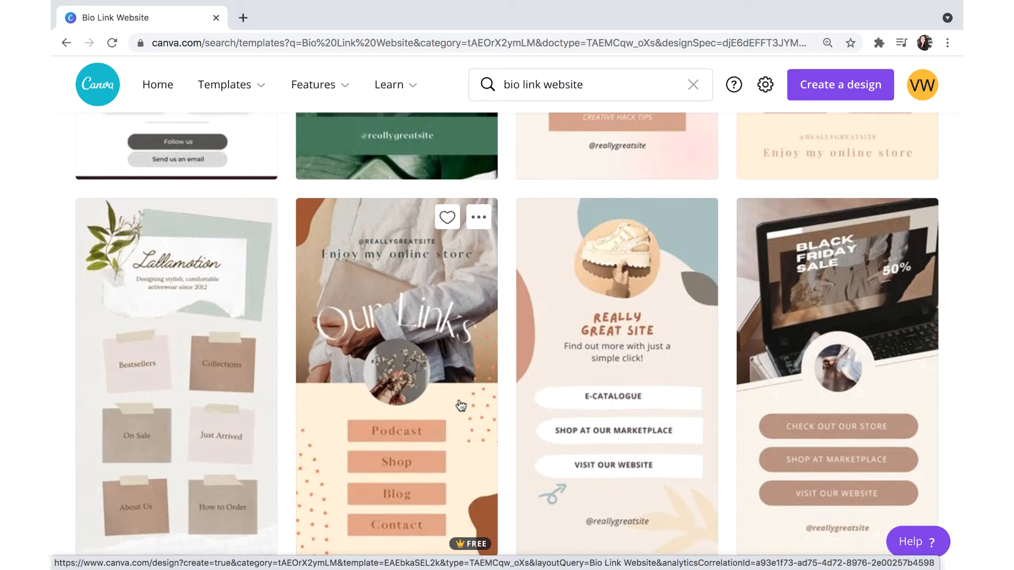
scroll("down", 3)
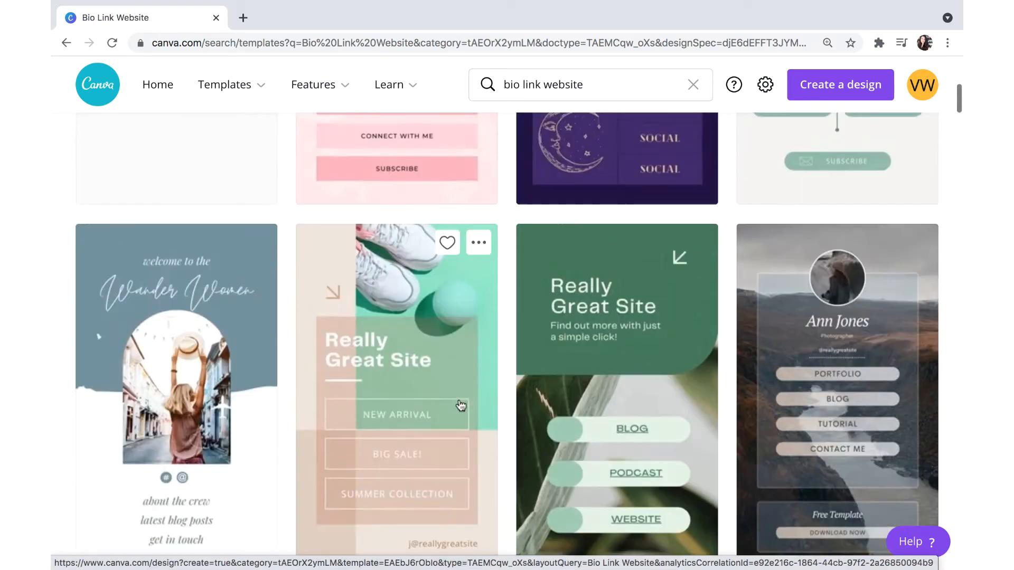
scroll("up", 3)
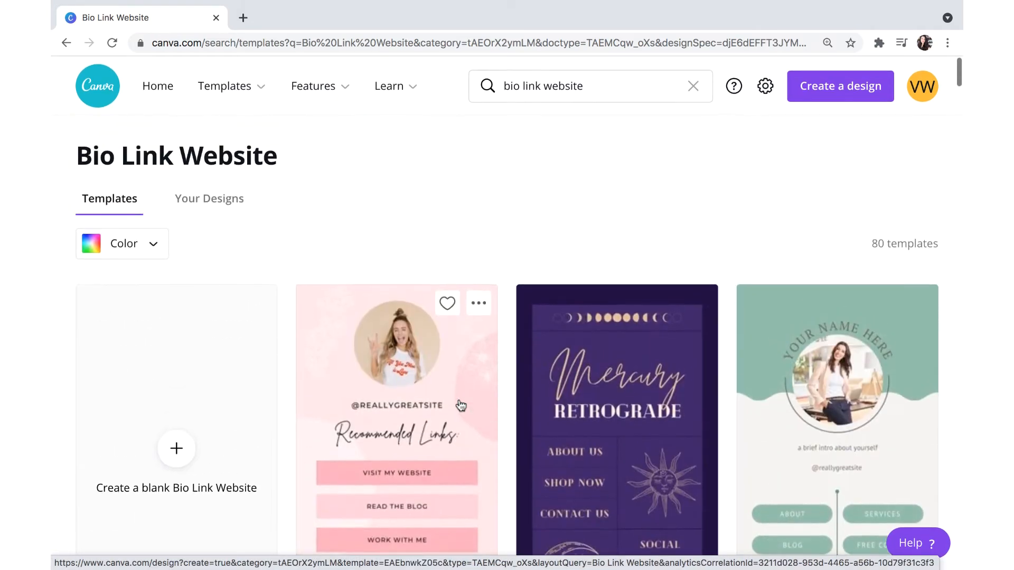
scroll("down", 3)
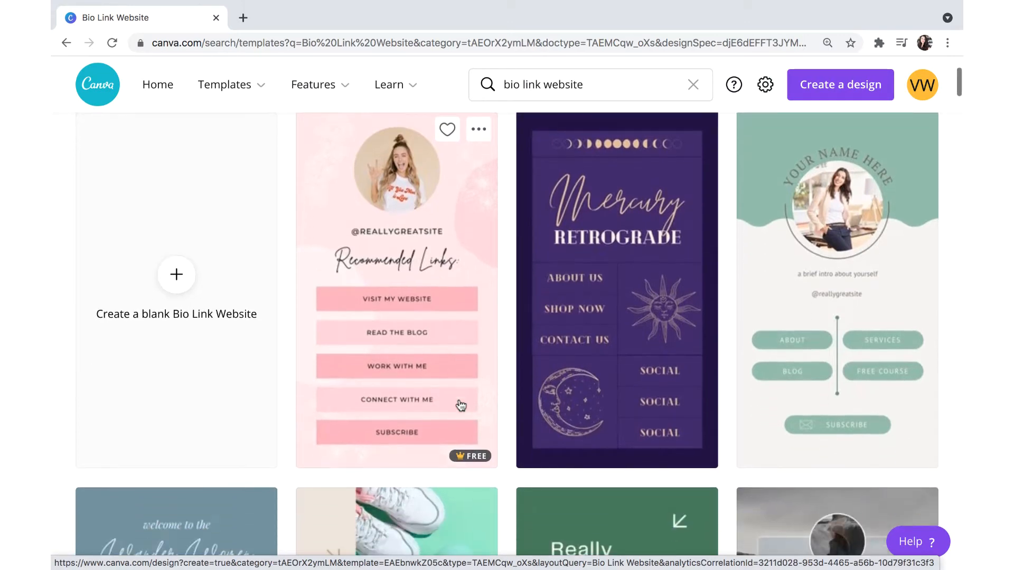
mouse_move(476, 188)
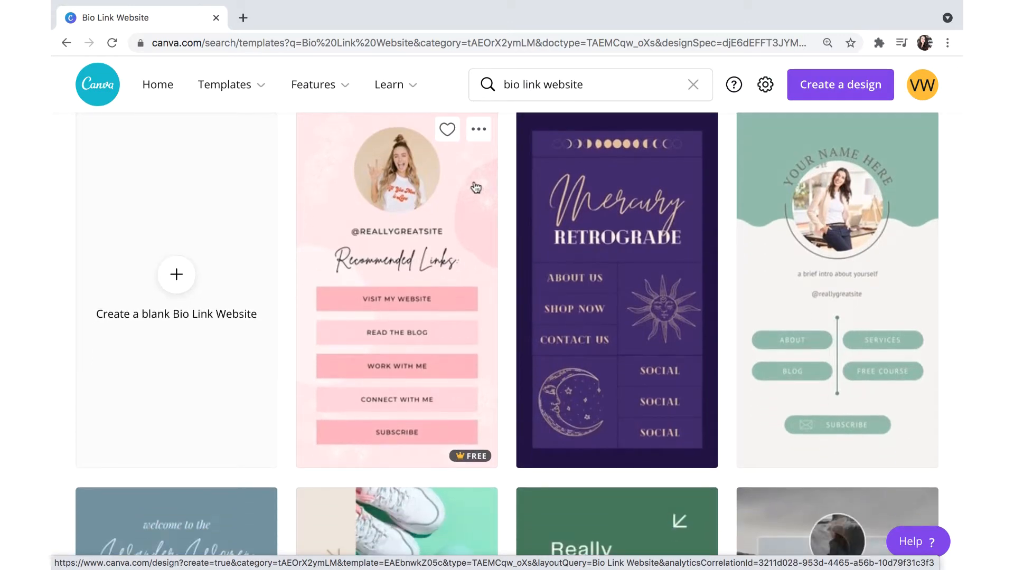
left_click(395, 291)
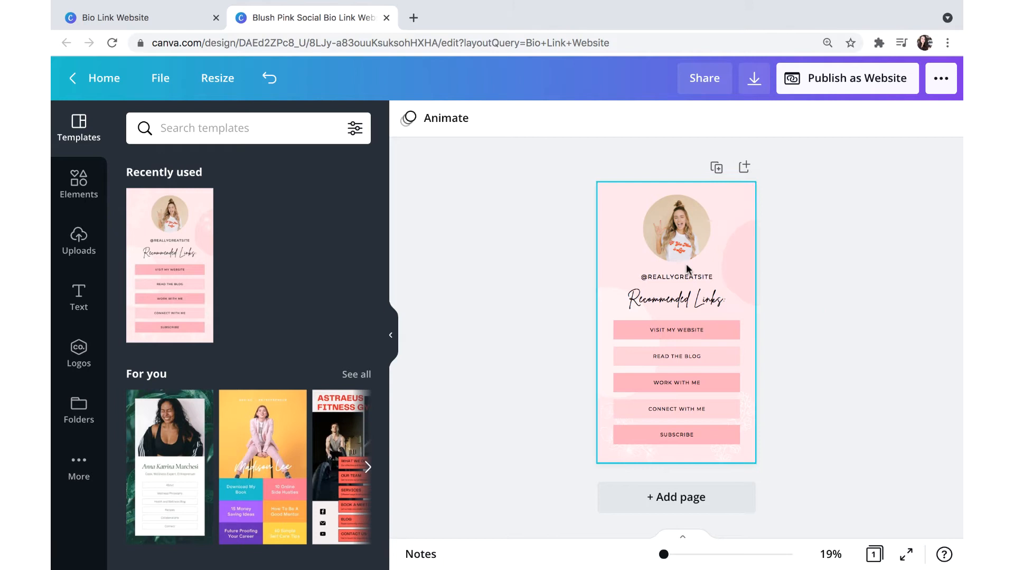
mouse_move(633, 459)
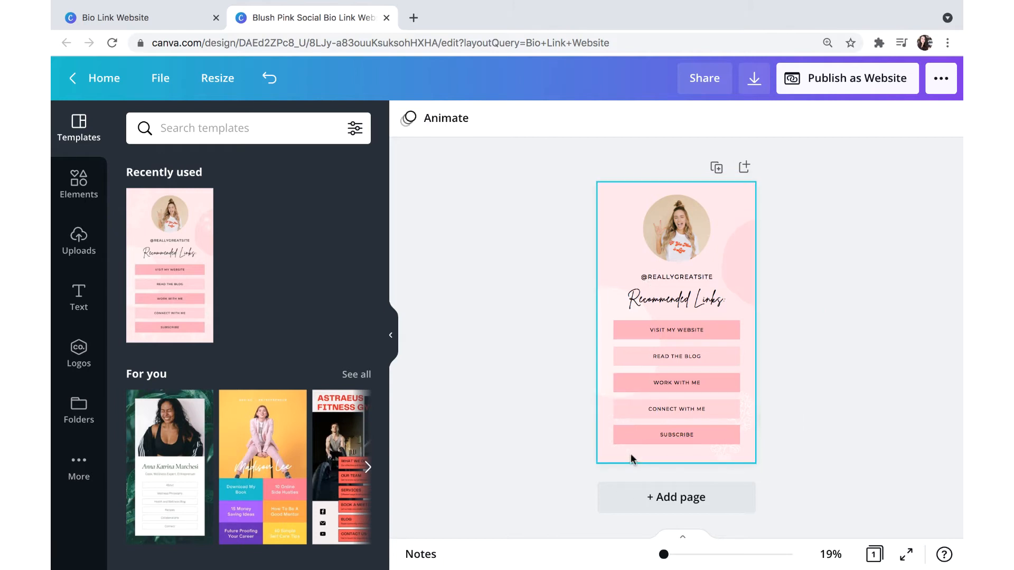
Step: Change the pink page background to light grey after trying teal and blue
left_click(676, 435)
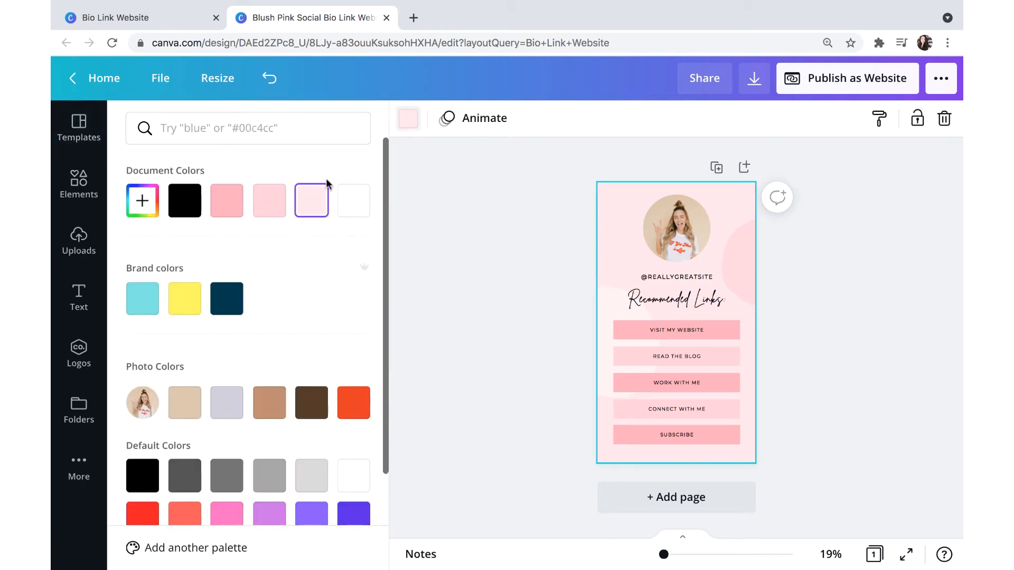
left_click(143, 299)
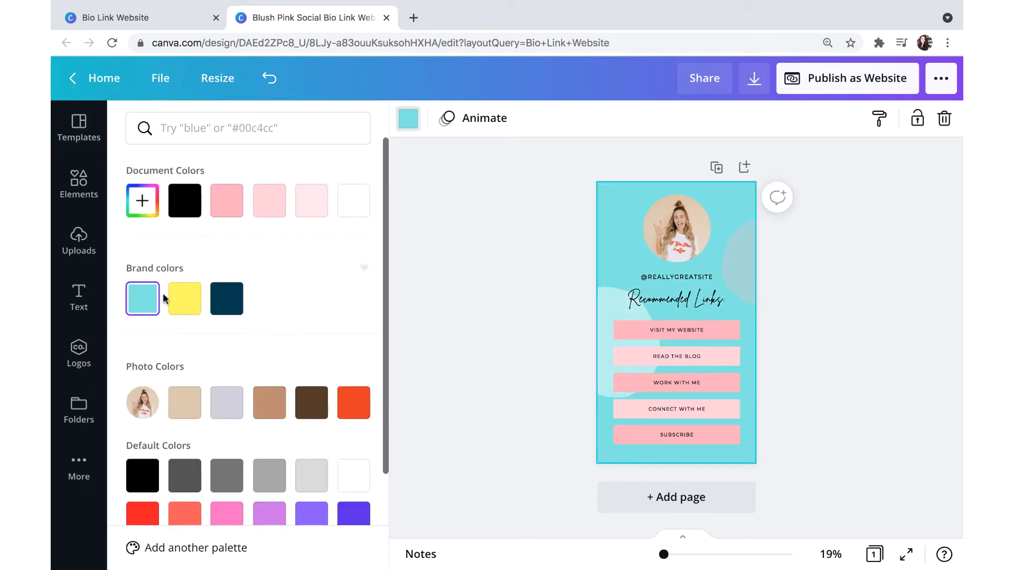
left_click(226, 403)
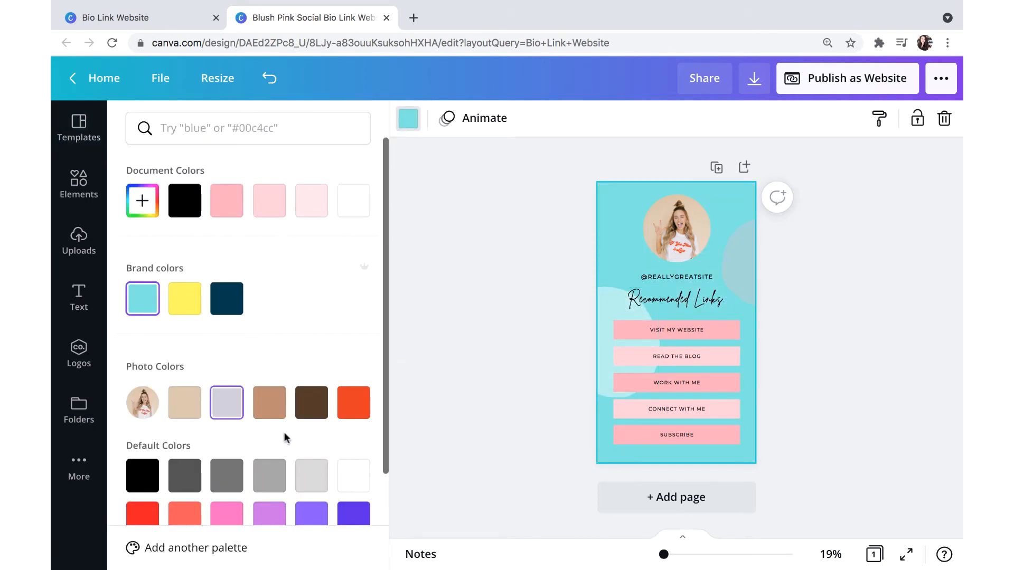
left_click(311, 475)
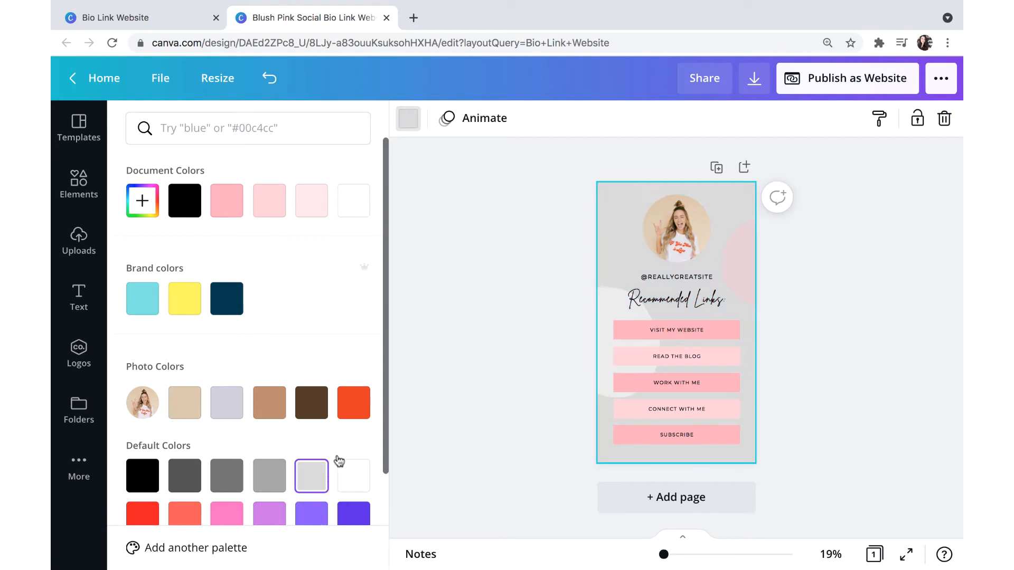
left_click(739, 259)
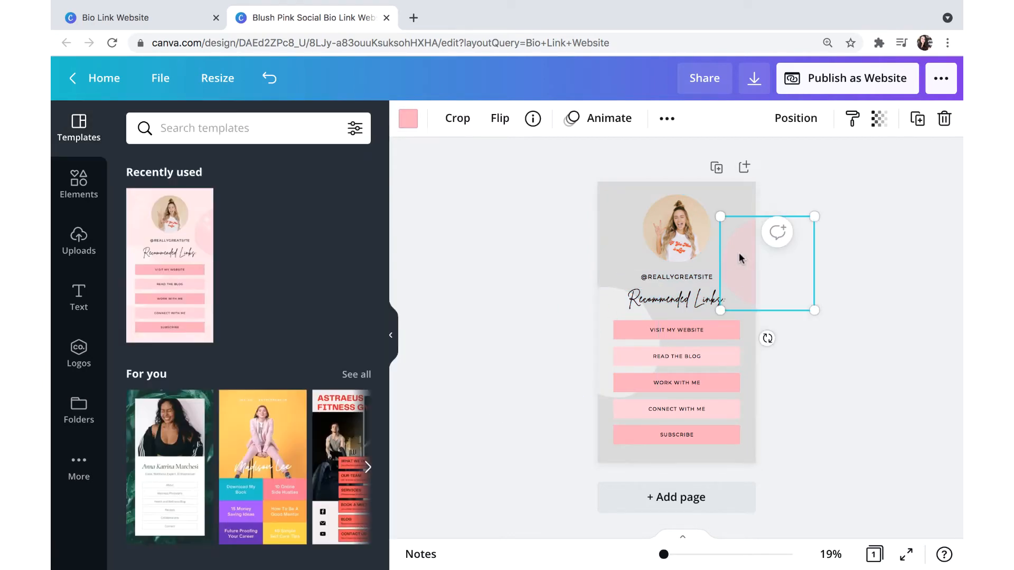
Step: Colour the left blob dark navy and make the top-right blob solid teal
left_click(142, 298)
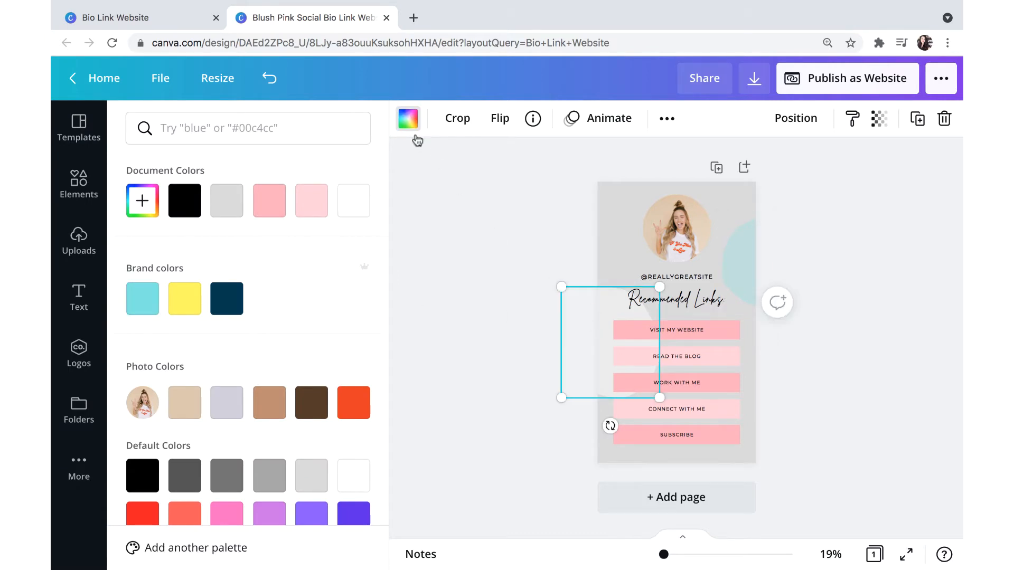
left_click(227, 298)
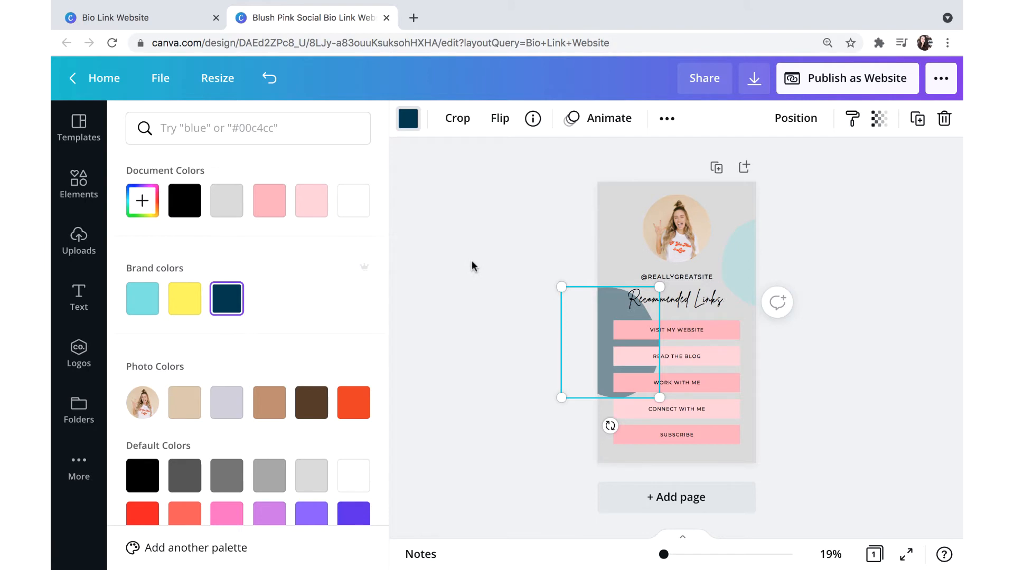
mouse_move(811, 136)
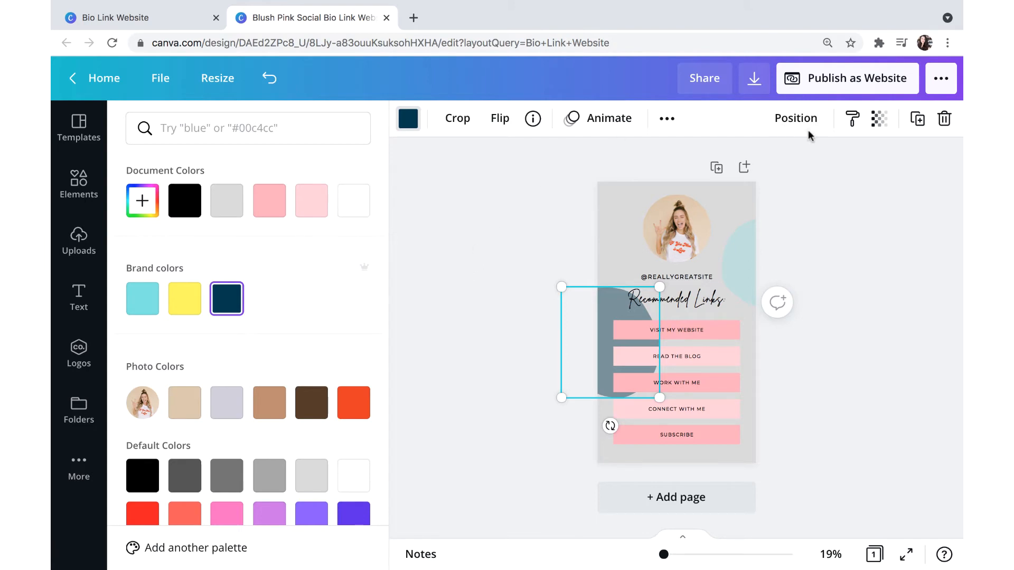
left_click(880, 118)
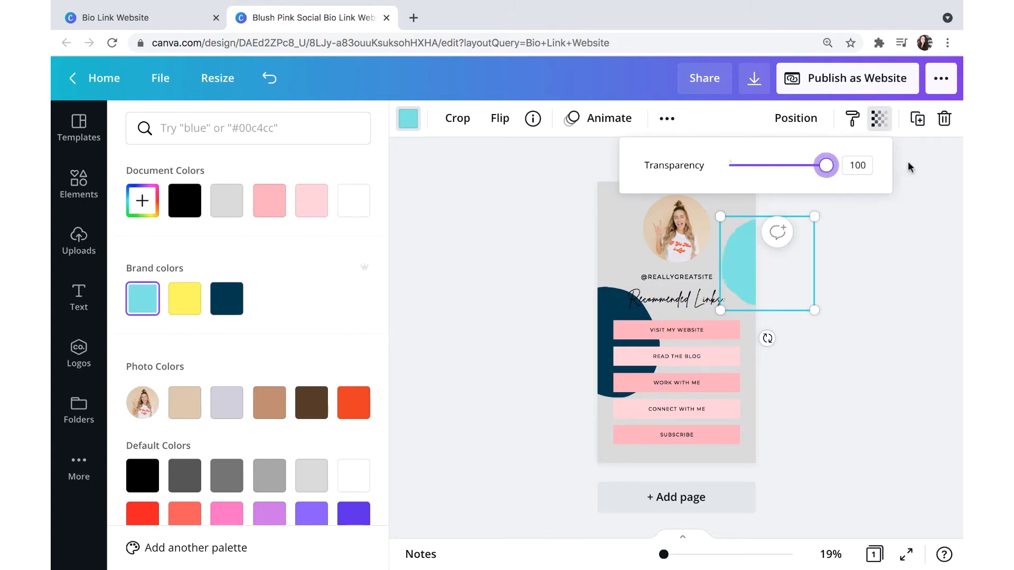
left_click(78, 127)
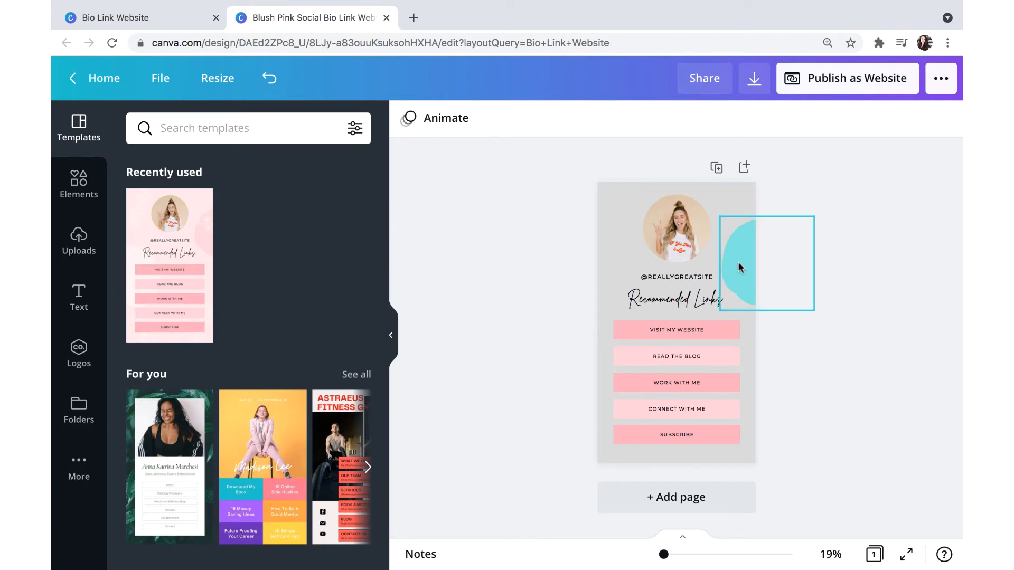
left_click(78, 241)
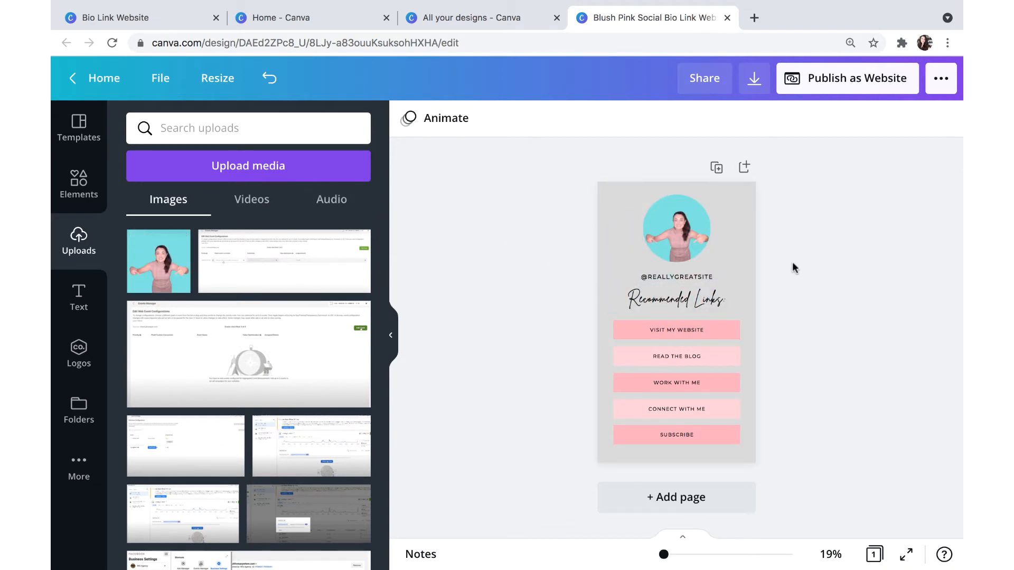
Step: Enlarge and reposition the portrait inside the circle frame so the woman is centred
left_click(676, 228)
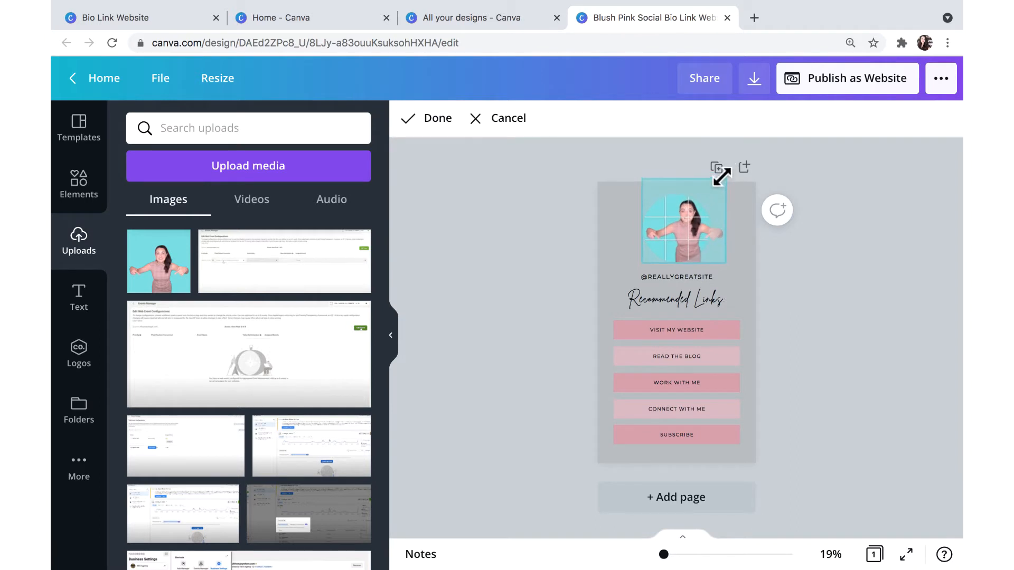
left_click(676, 222)
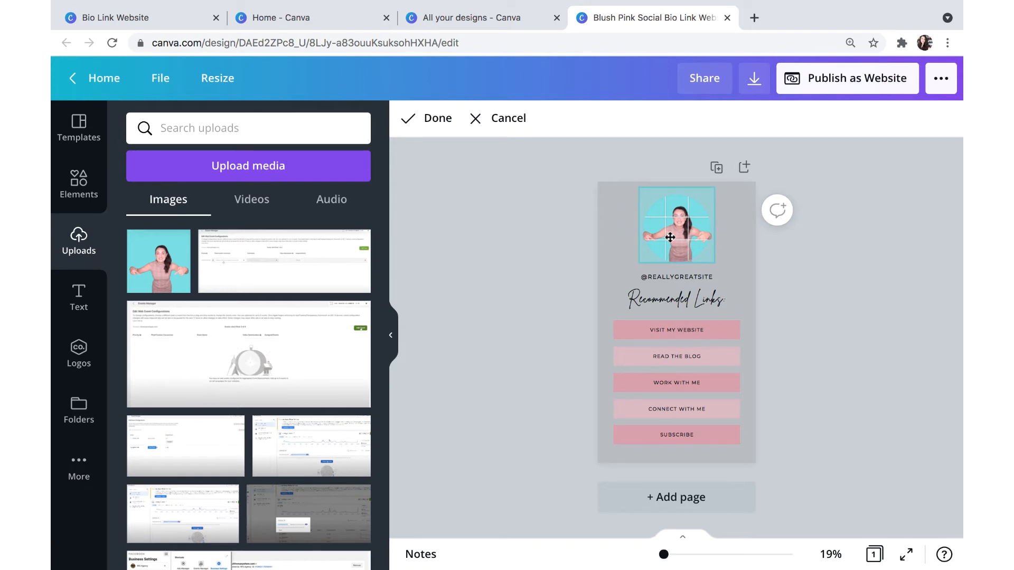
left_click(426, 117)
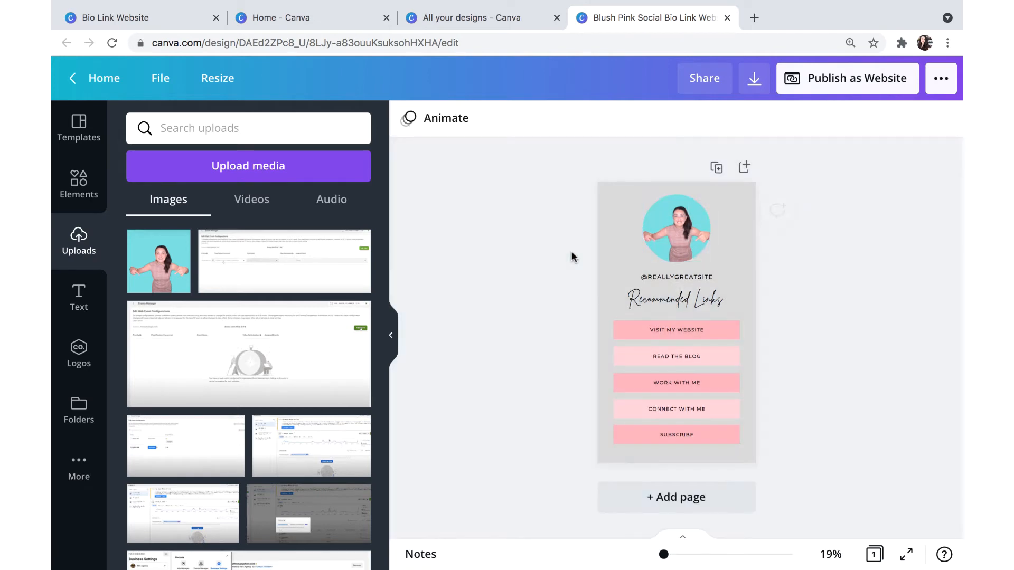
left_click(675, 277)
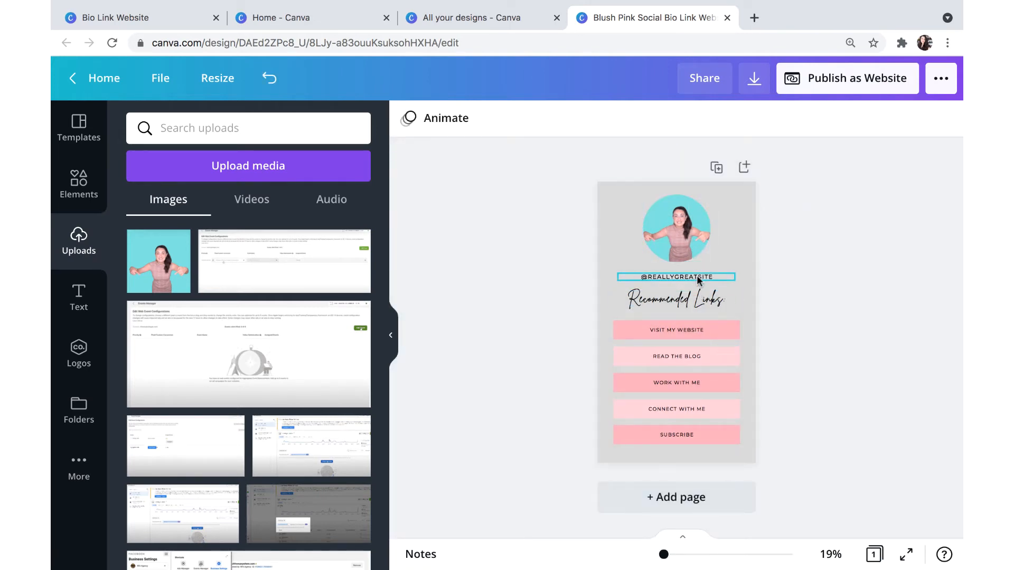
left_click(675, 277)
type("@THESEASONEDMARKETER")
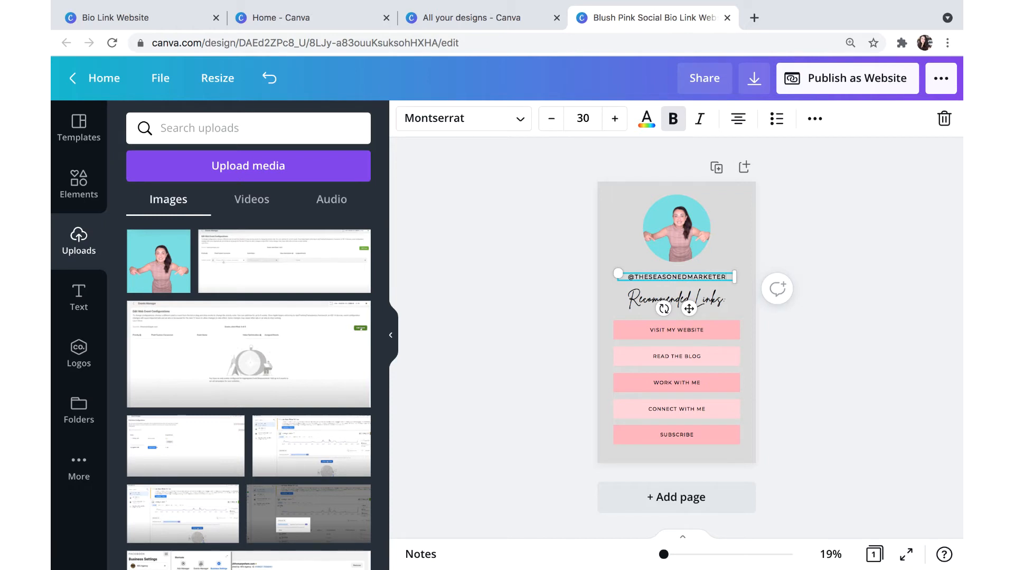
left_click(676, 329)
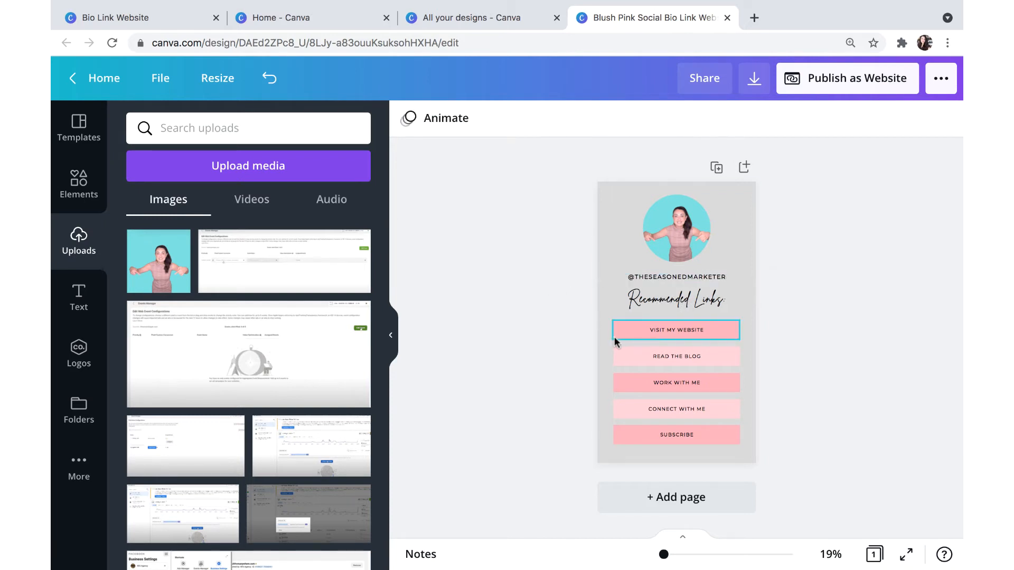
Step: Make the VISIT MY WEBSITE and READ THE BLOG labels white
left_click(675, 330)
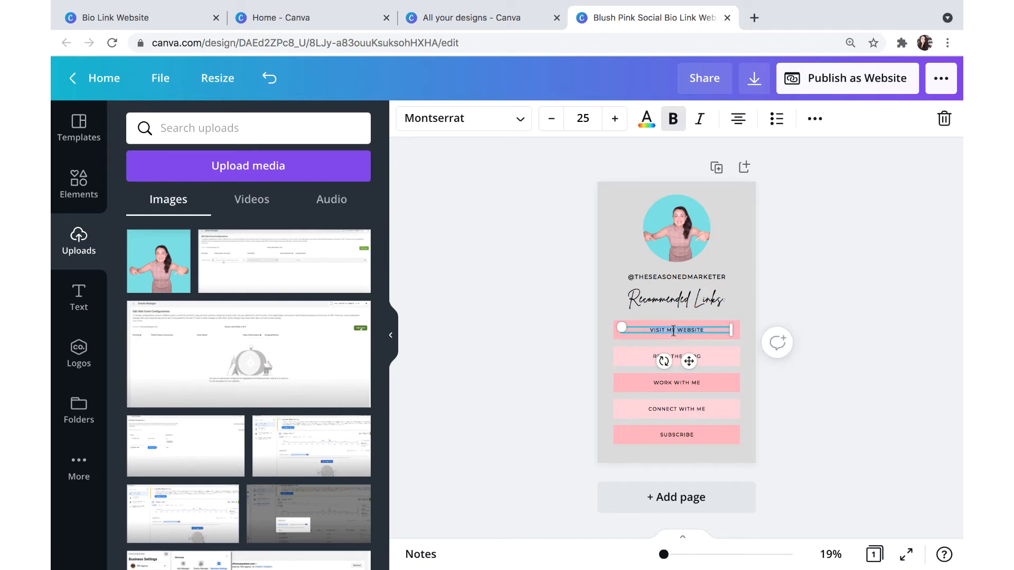
left_click(645, 118)
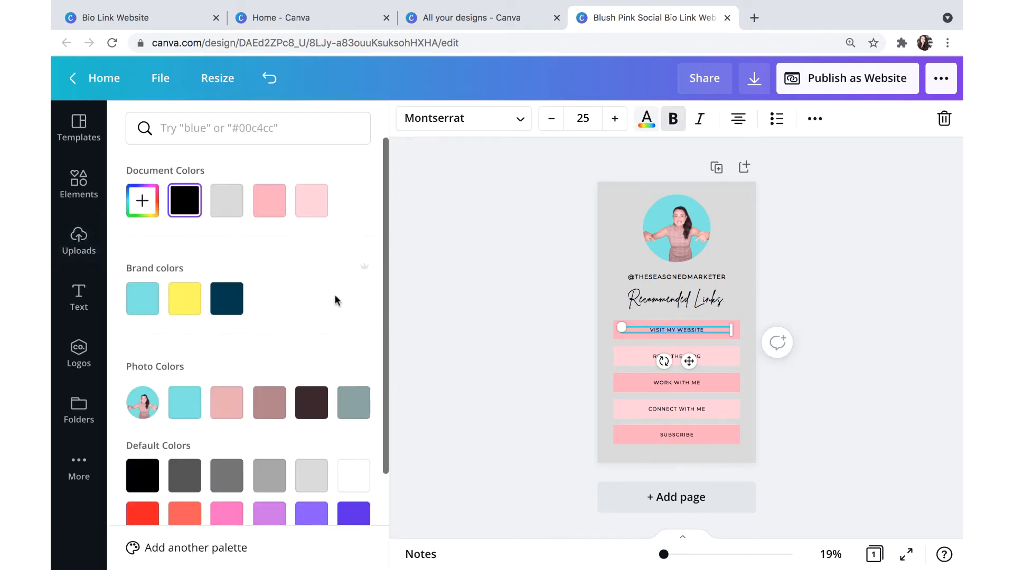
scroll("down", 3)
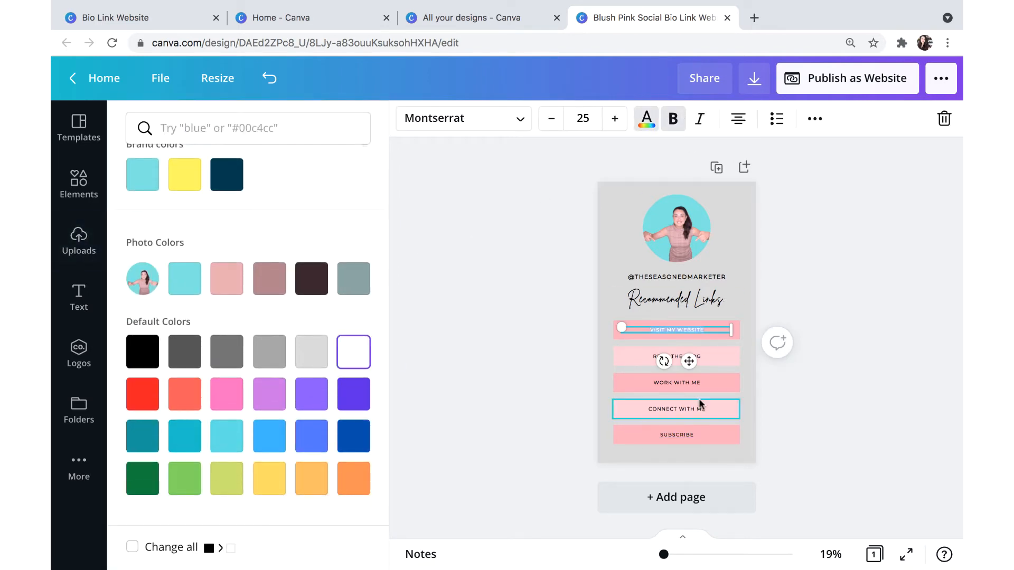
left_click(78, 239)
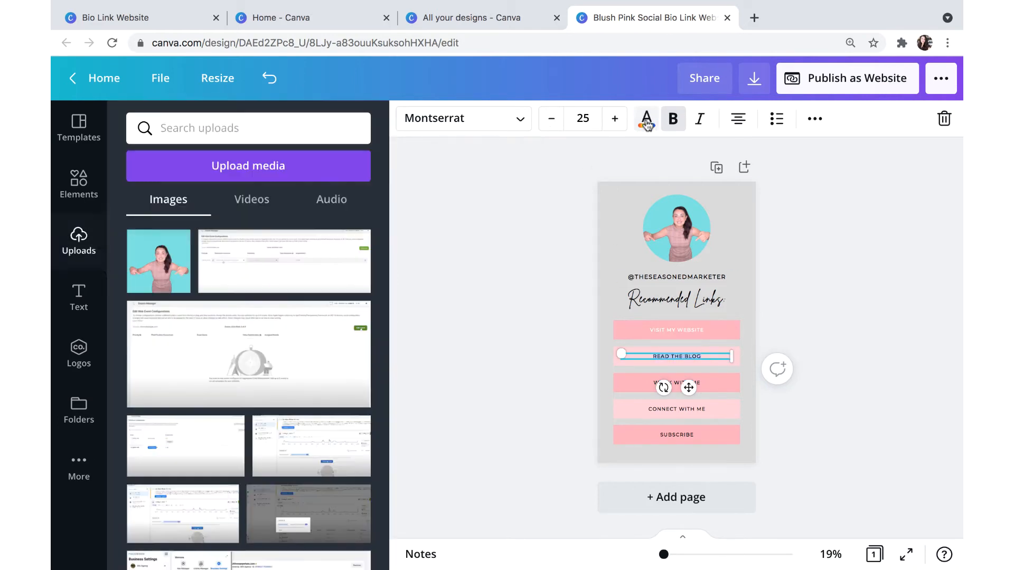
left_click(645, 118)
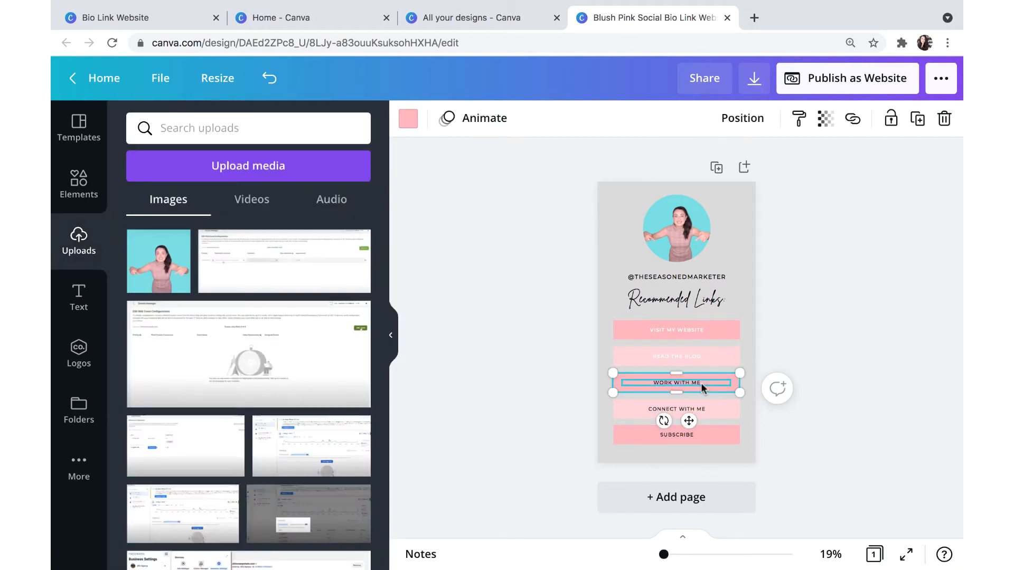
Step: Make the WORK WITH ME, CONNECT WITH ME and SUBSCRIBE labels white
double_click(676, 383)
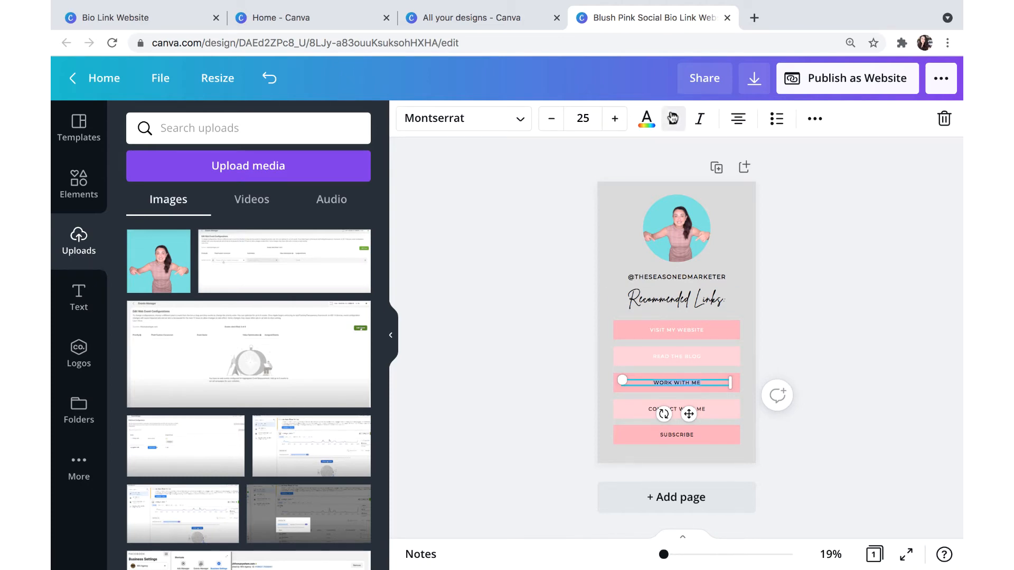
left_click(645, 118)
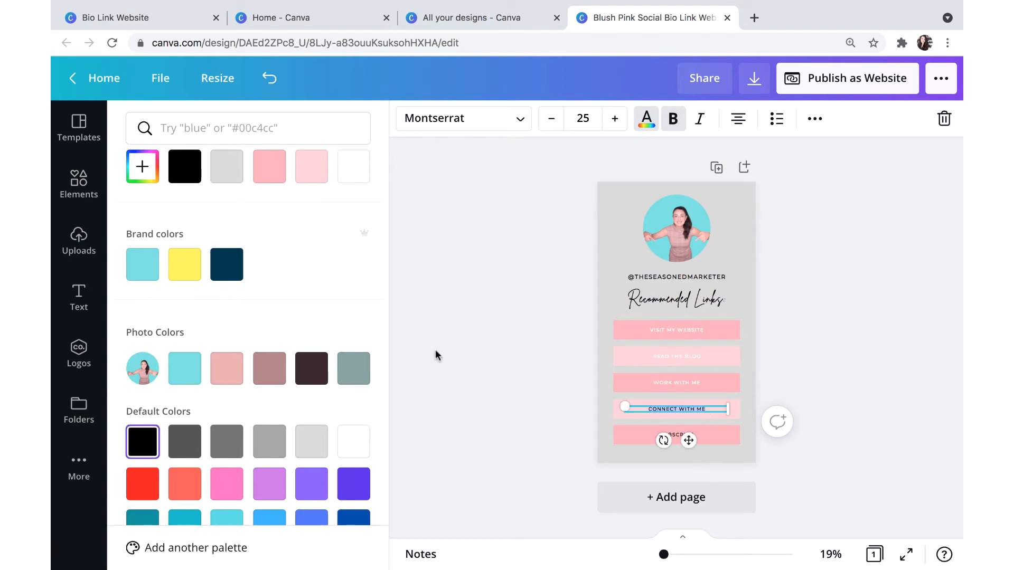
left_click(676, 435)
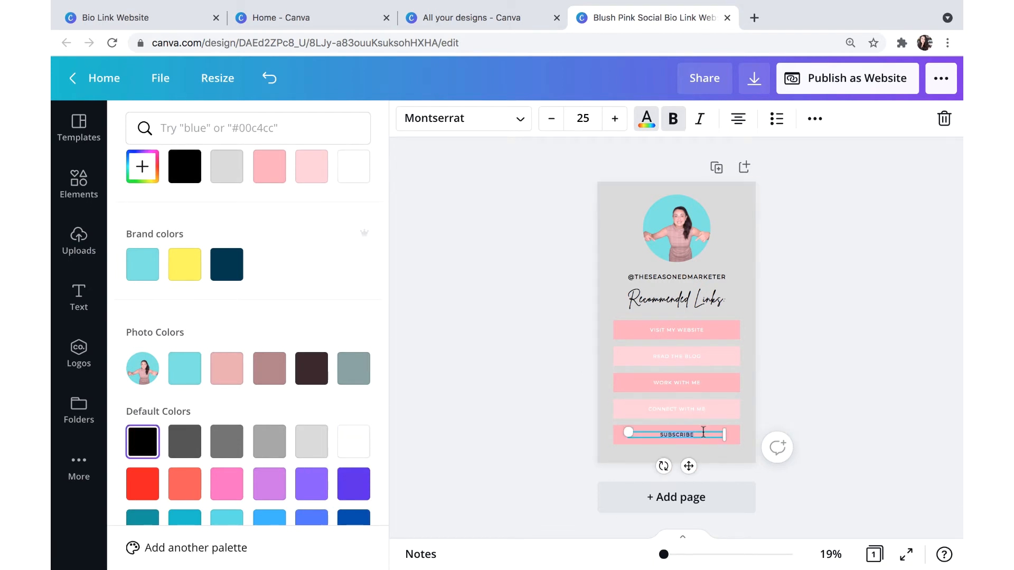
left_click(353, 442)
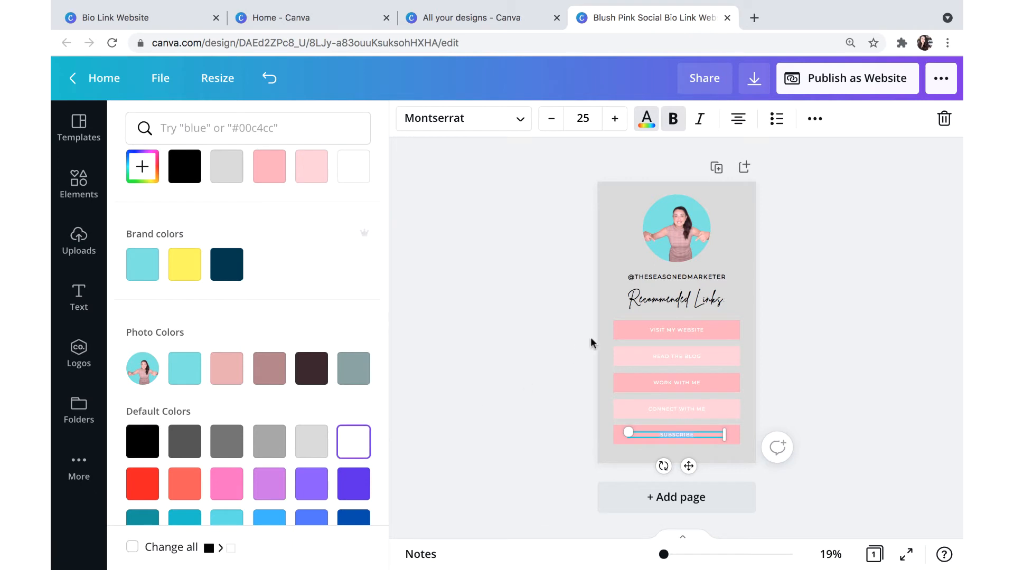
left_click(78, 239)
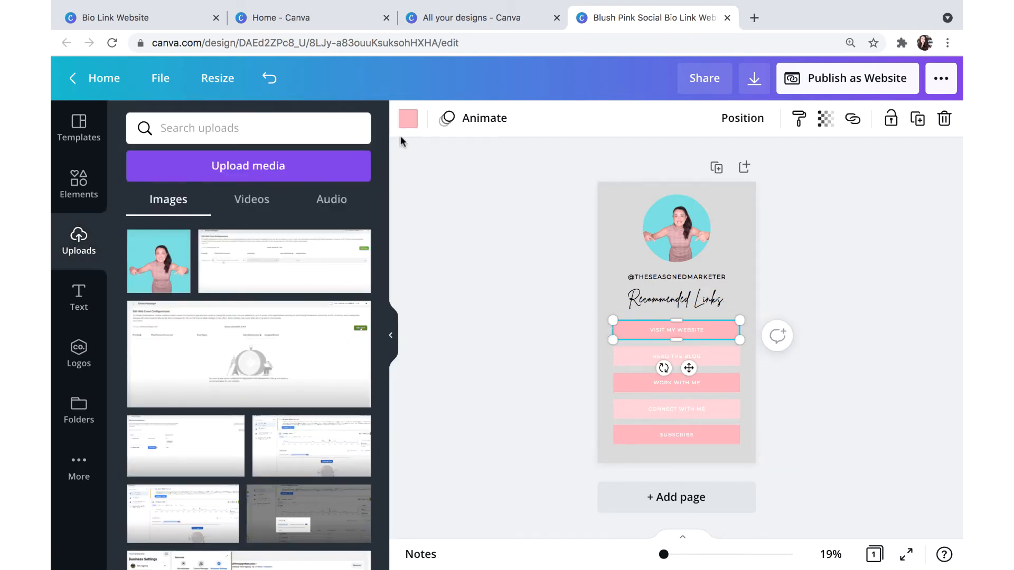
Step: Fill VISIT MY WEBSITE dark navy, READ THE BLOG teal and WORK WITH ME dark blue
left_click(407, 118)
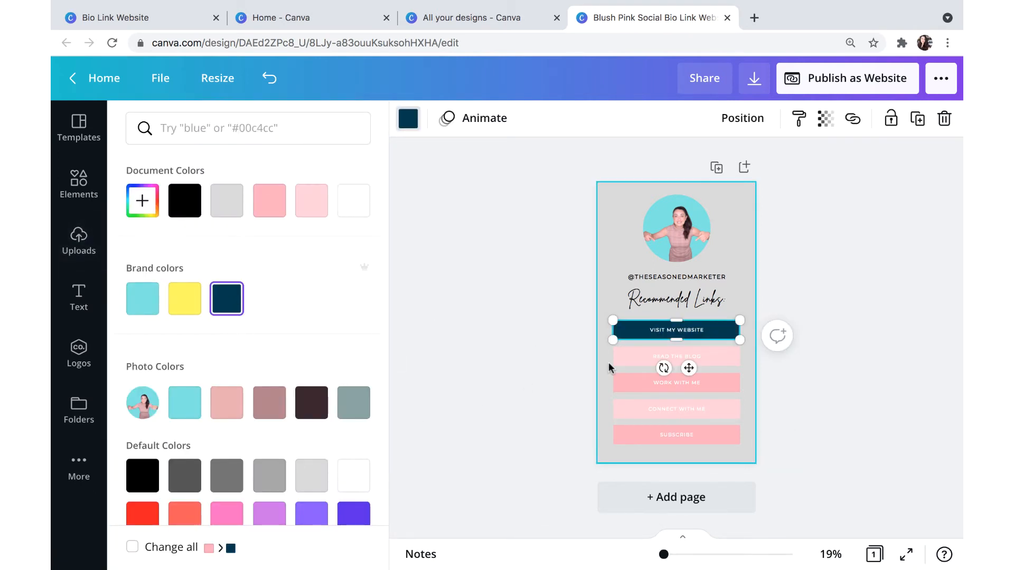
left_click(676, 357)
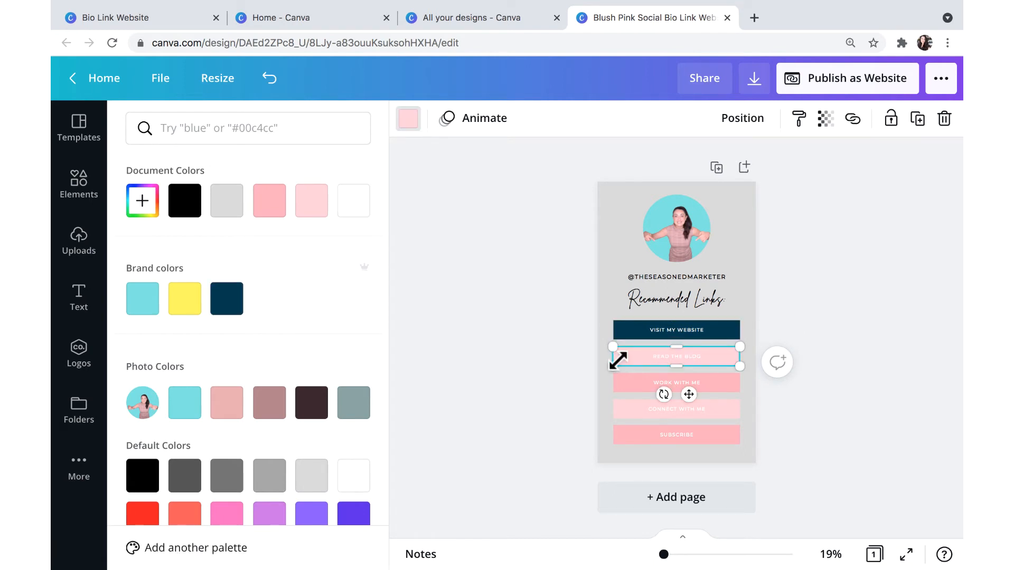
left_click(141, 298)
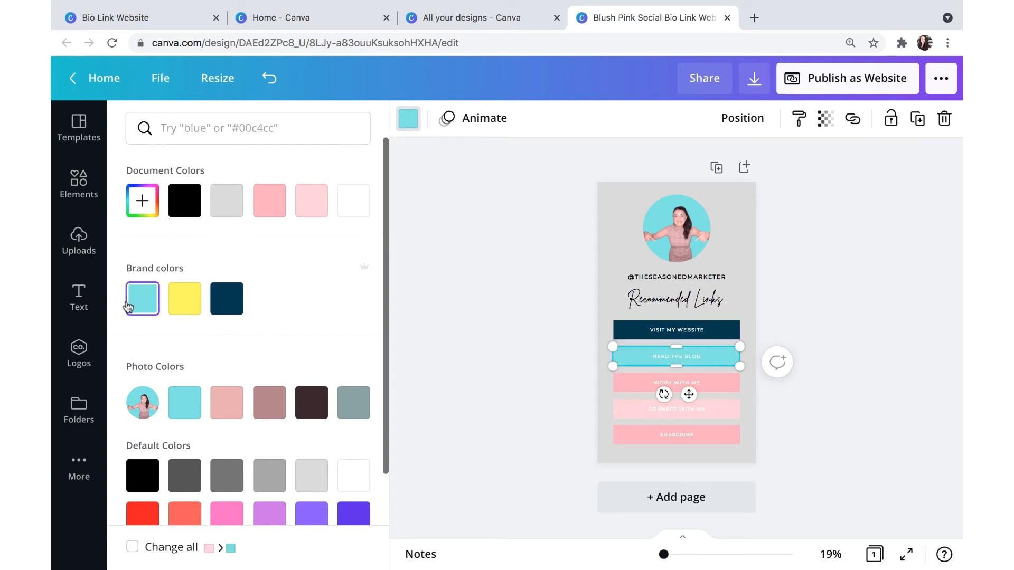
left_click(676, 383)
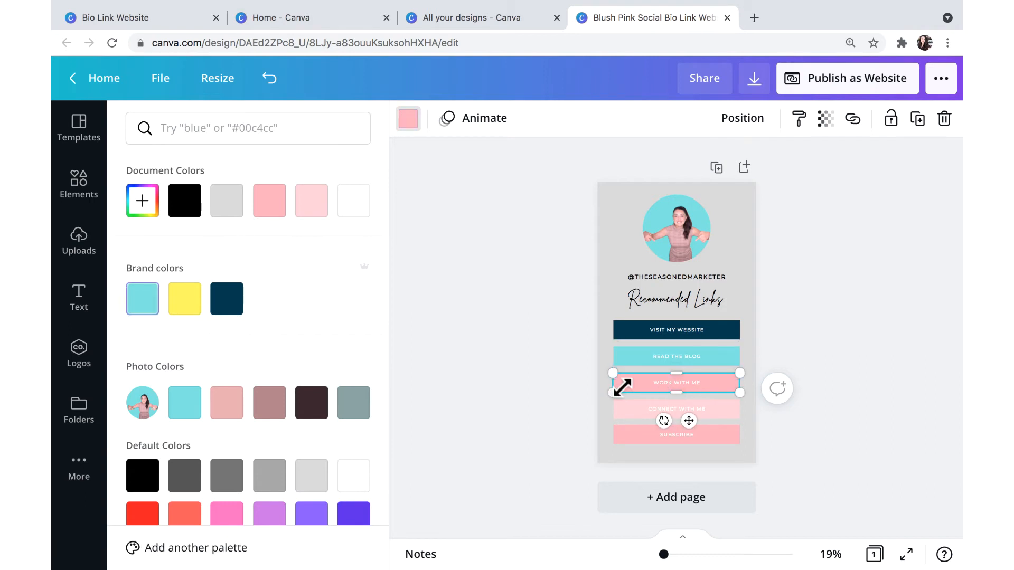
left_click(227, 298)
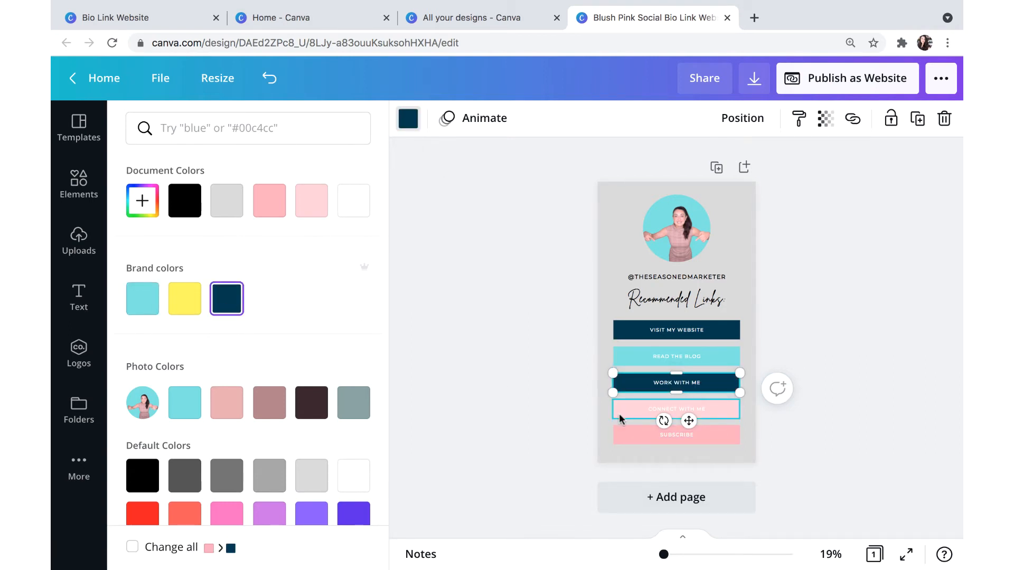
Step: Fill the CONNECT WITH ME button teal and the SUBSCRIBE button dark blue
left_click(226, 299)
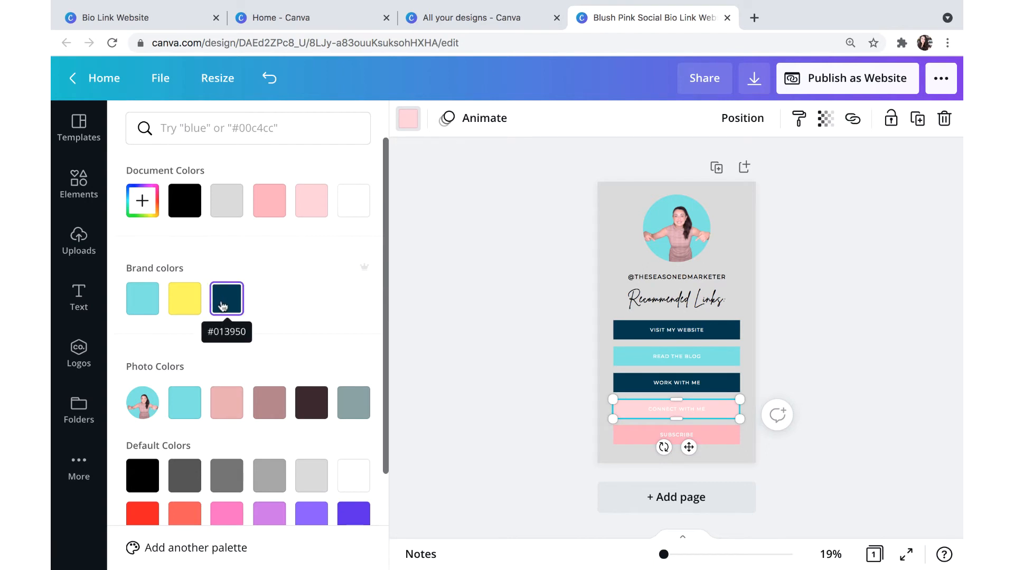
left_click(142, 299)
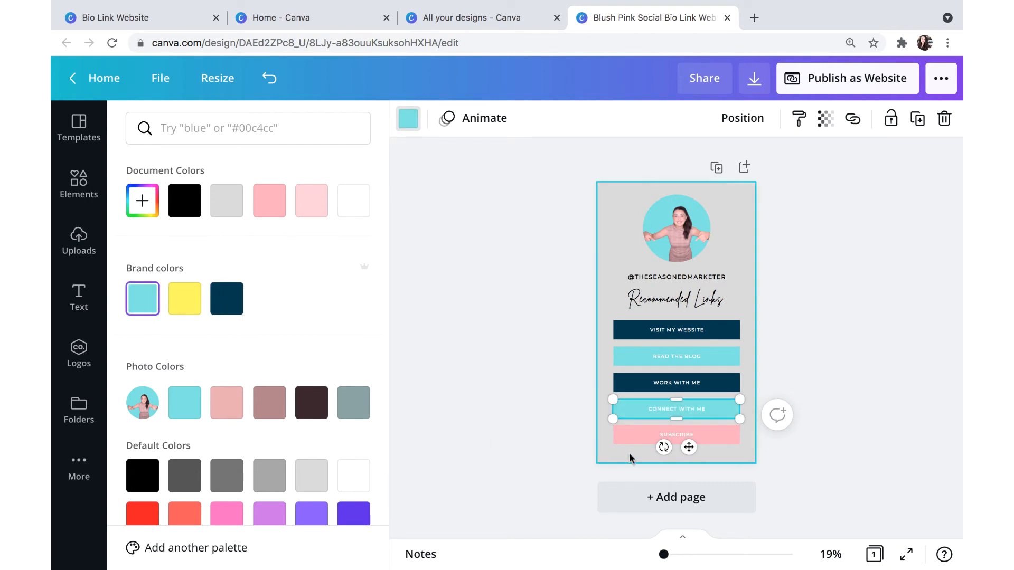
left_click(227, 299)
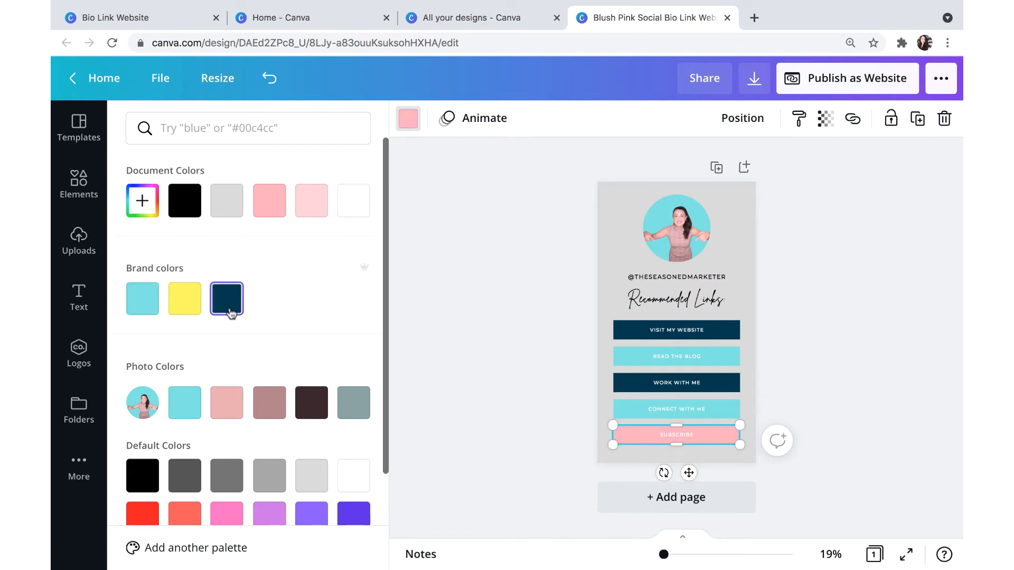
mouse_move(227, 299)
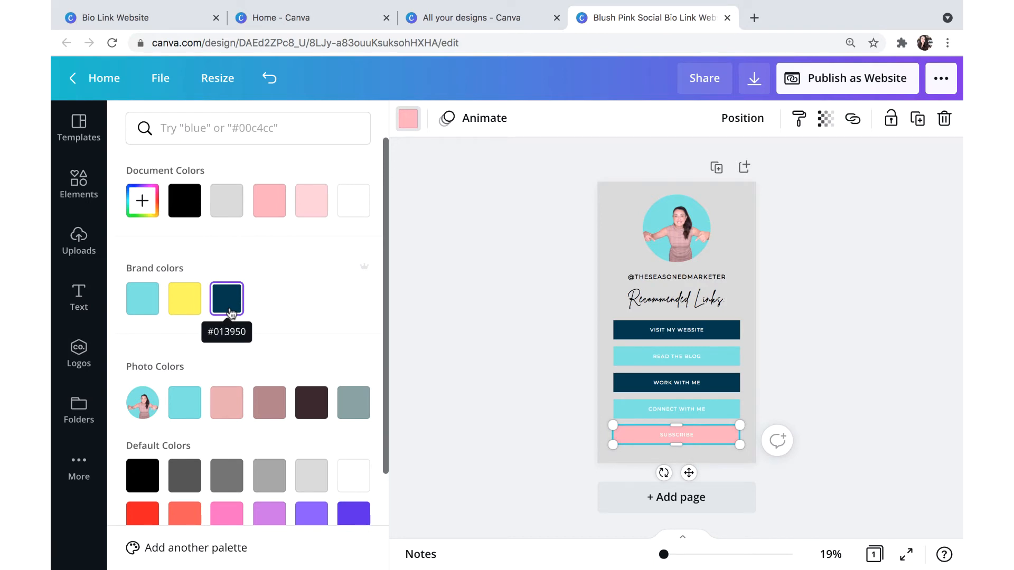
left_click(226, 299)
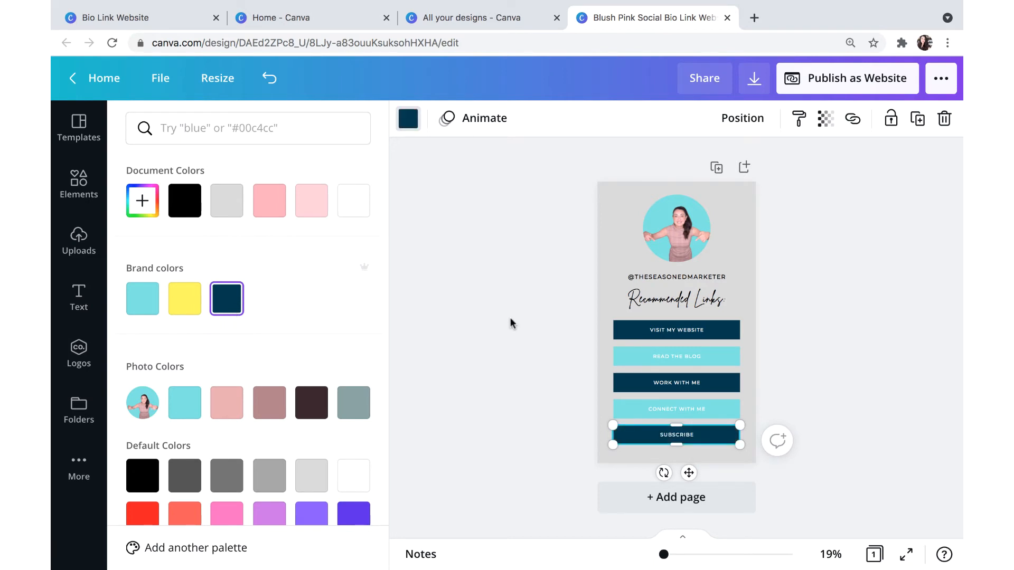
left_click(78, 241)
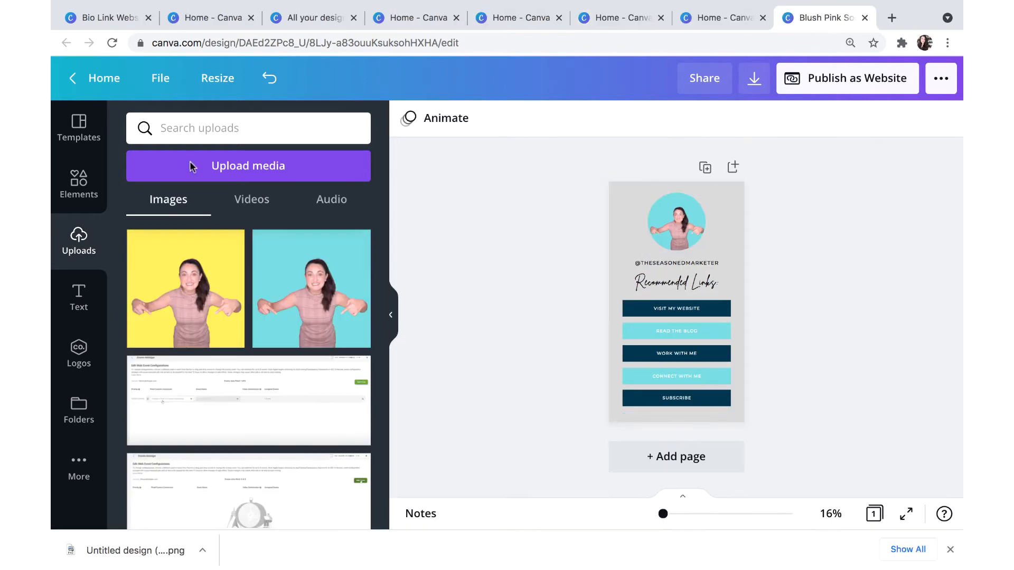
Step: Upload the headshot PNG from the device into the profile circle frame
left_click(247, 165)
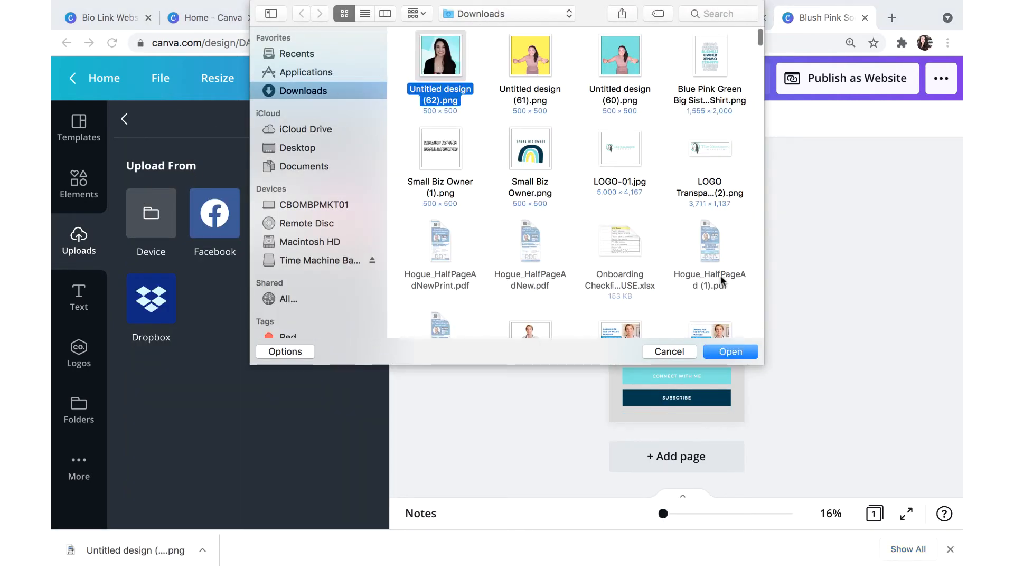
left_click(730, 352)
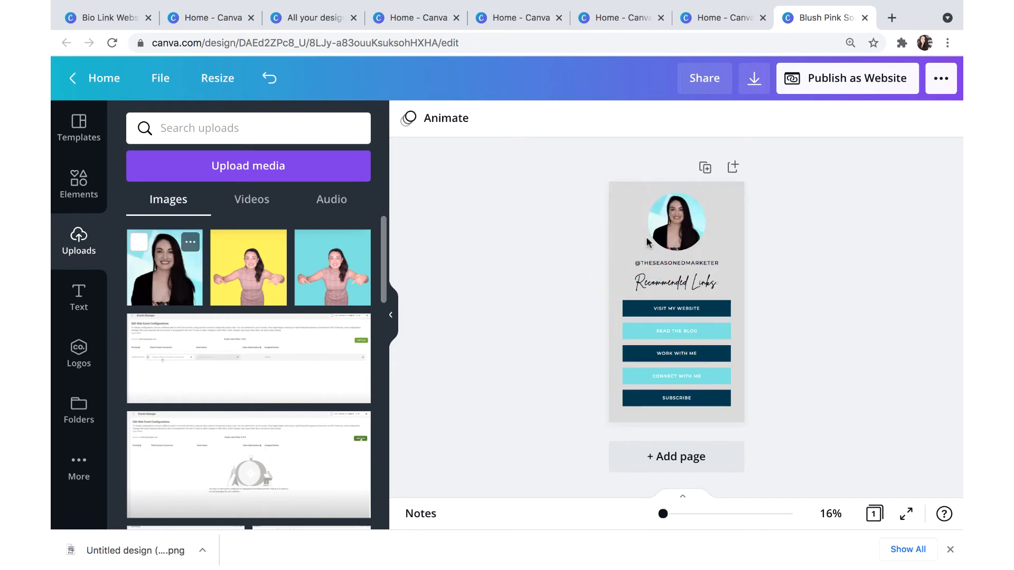
mouse_move(532, 265)
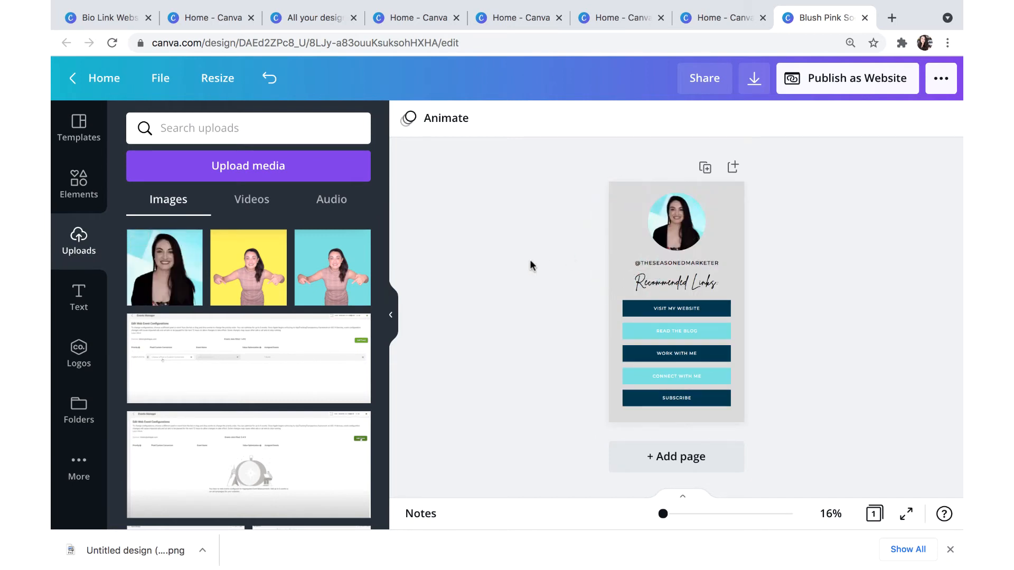
mouse_move(566, 343)
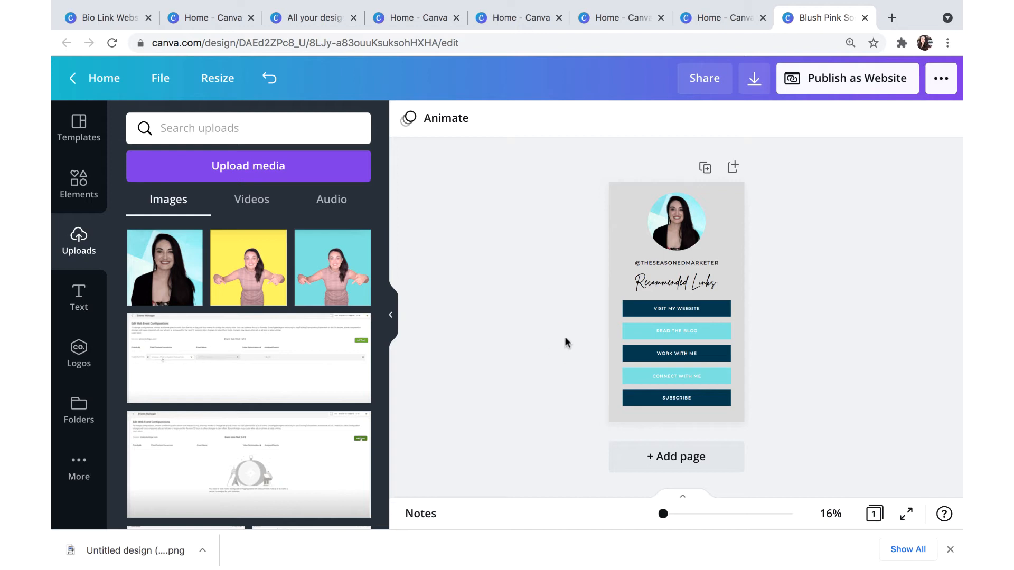
left_click(676, 308)
type("NEW MARKETING VIDEO")
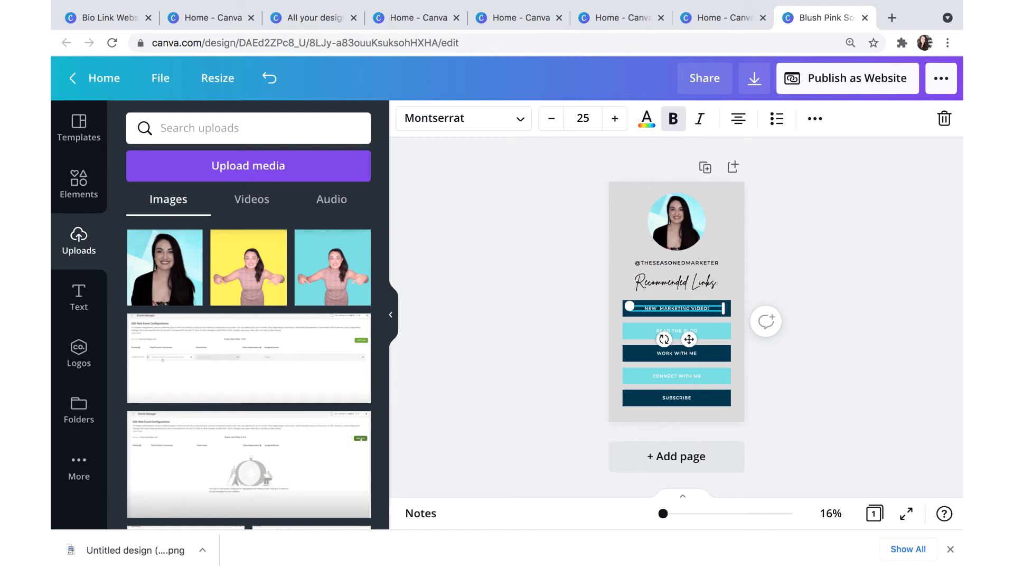
mouse_move(555, 360)
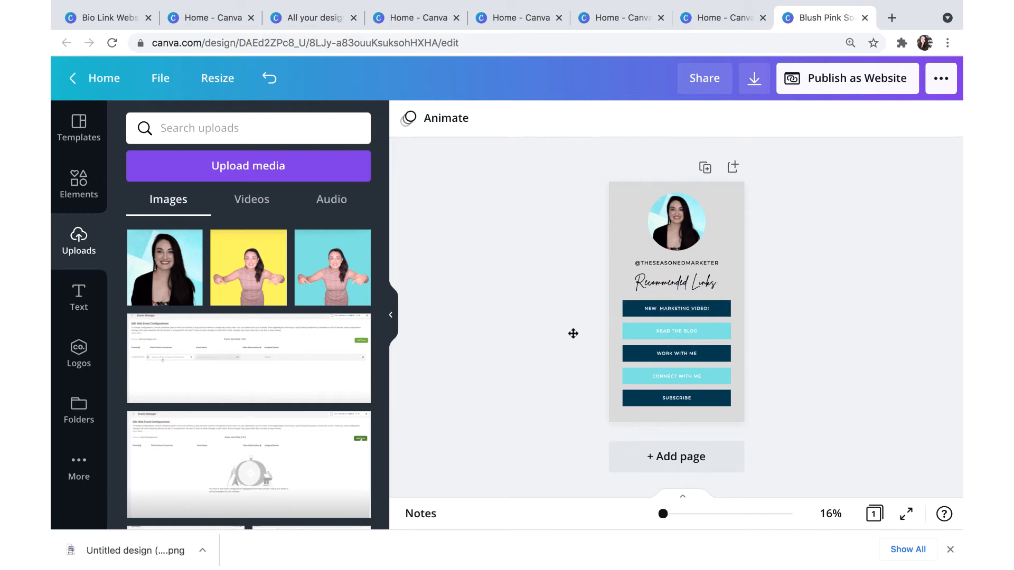
Step: Retype the button labels and make SIGN-UP FOR MY WEEKLY EMAILS and VIEW ENTIRE VIDEO LIBRARY dark blue
left_click(676, 330)
type("ENTIRE MARKETING VIDEO LIBRA")
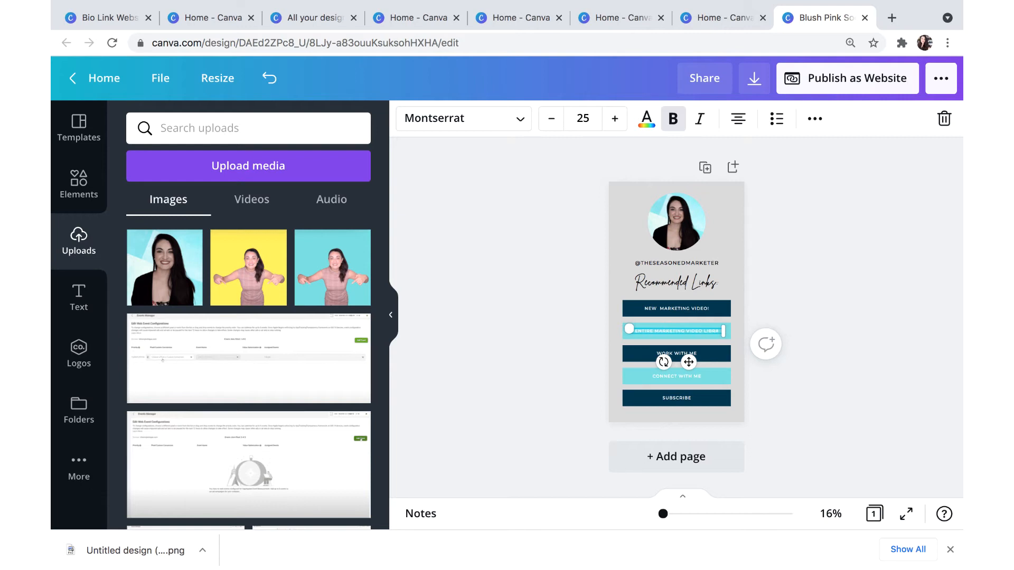
left_click(532, 304)
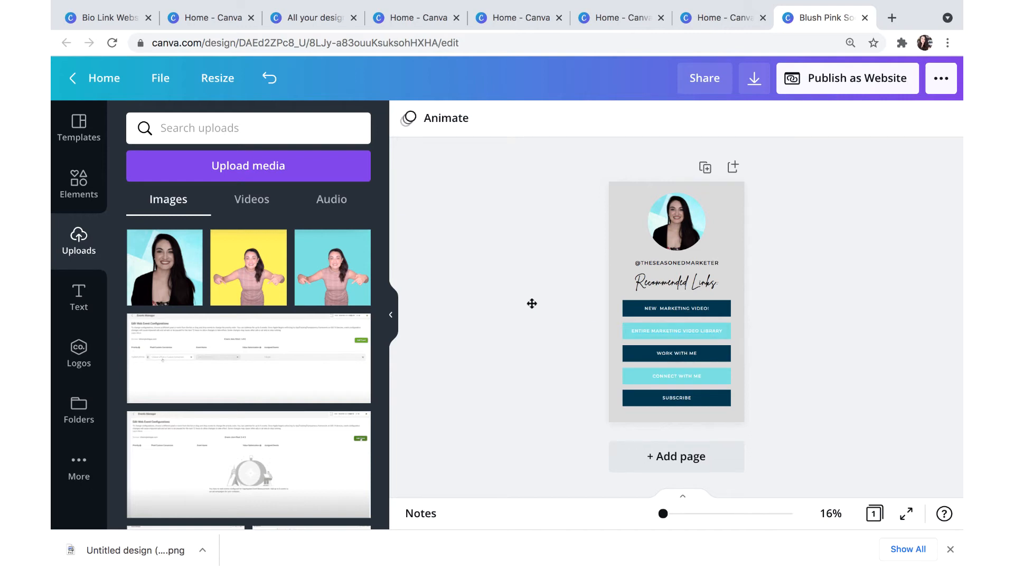
left_click(676, 354)
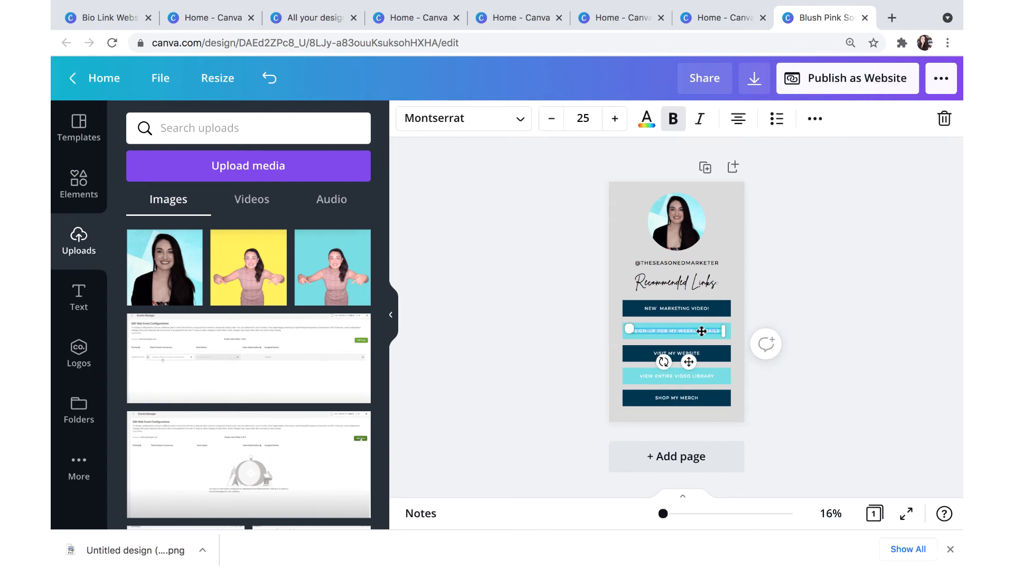
left_click(645, 119)
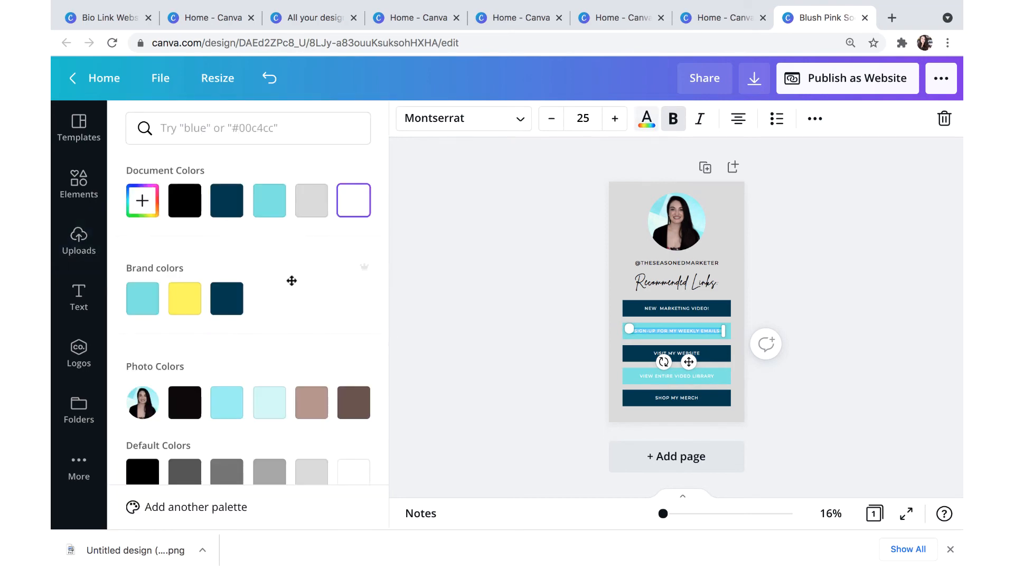
left_click(78, 242)
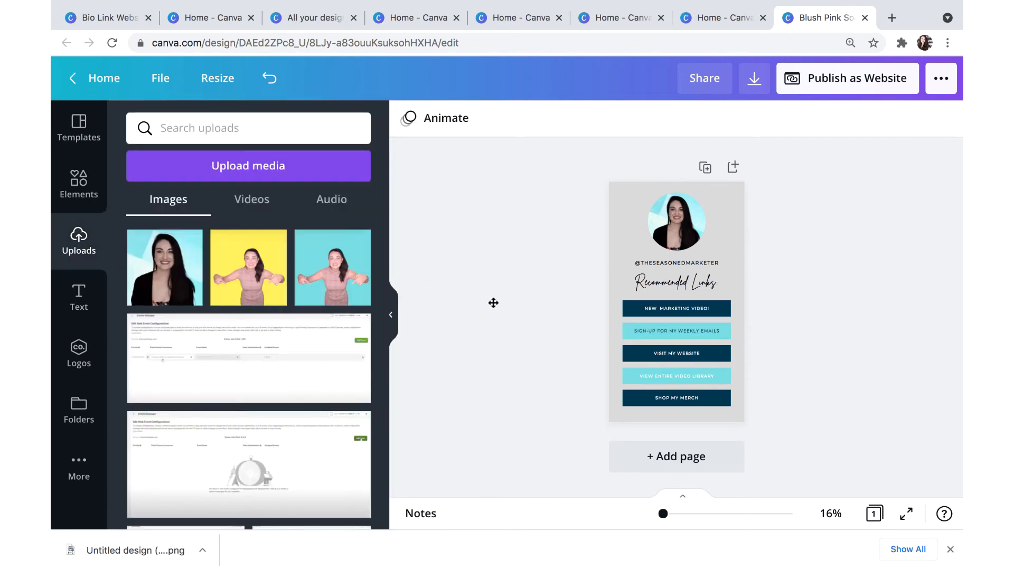
left_click(677, 377)
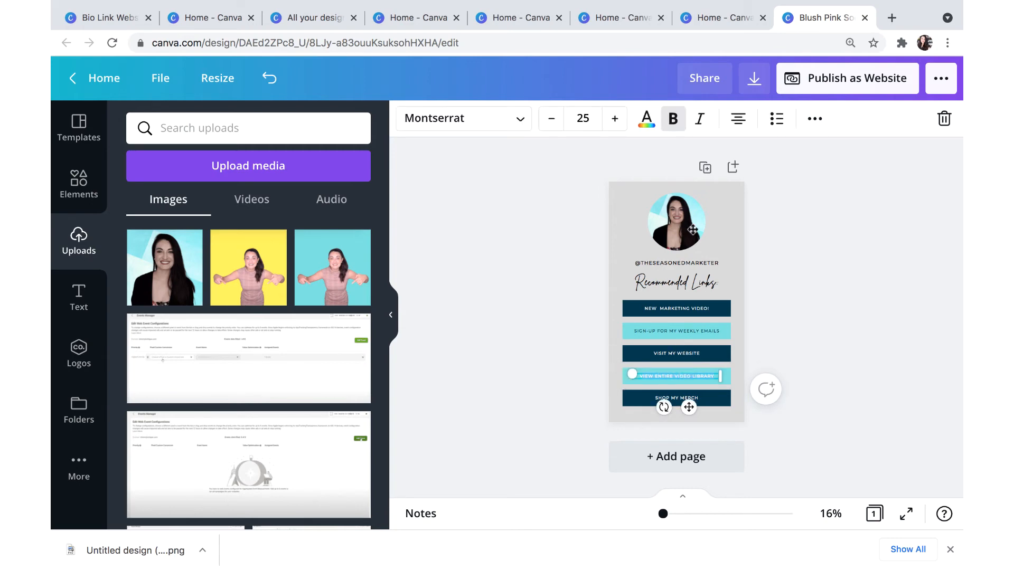
left_click(645, 118)
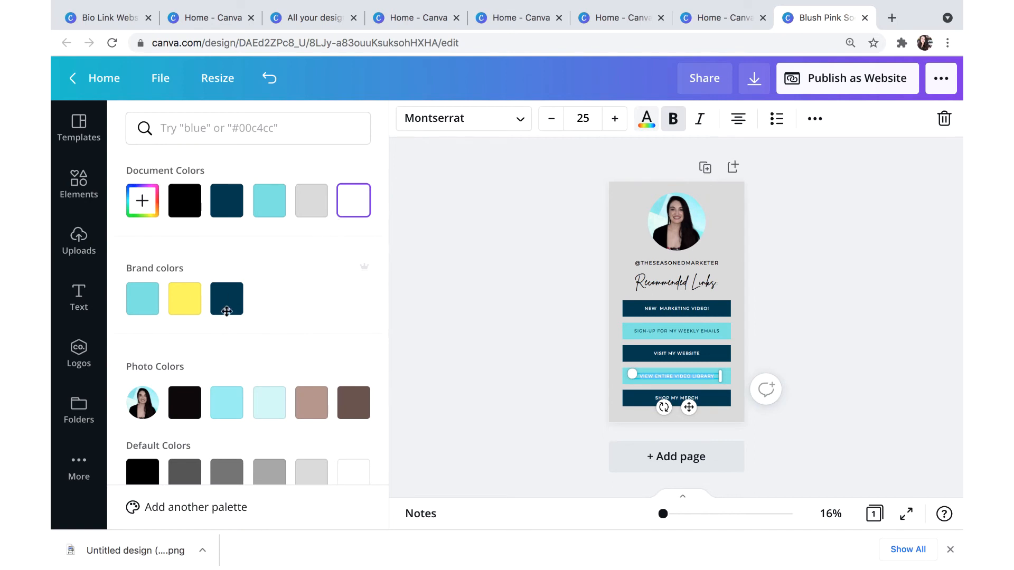
left_click(78, 242)
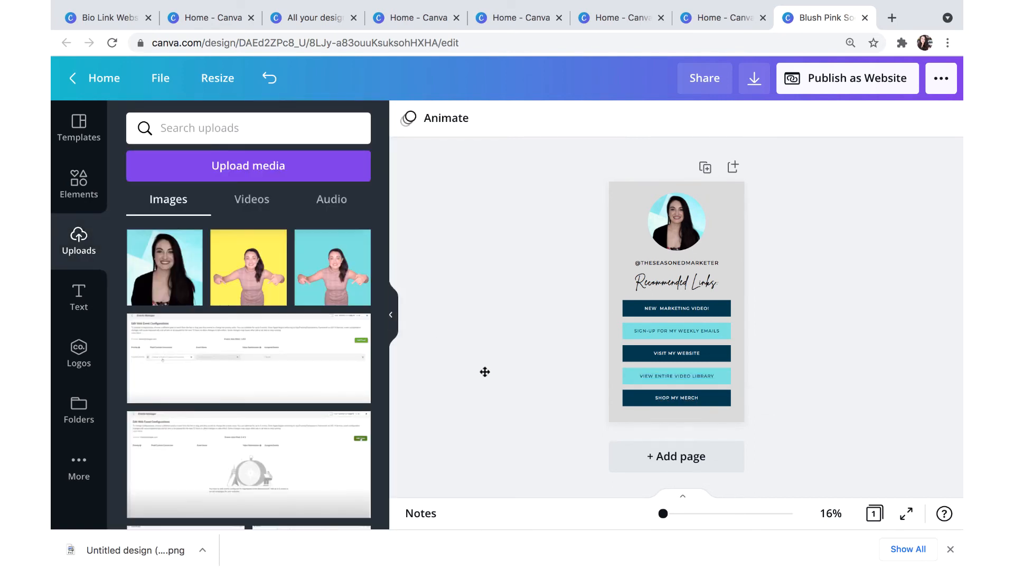
Step: Start a link on the NEW MARKETING VIDEO! label and open a blank browser tab
left_click(677, 308)
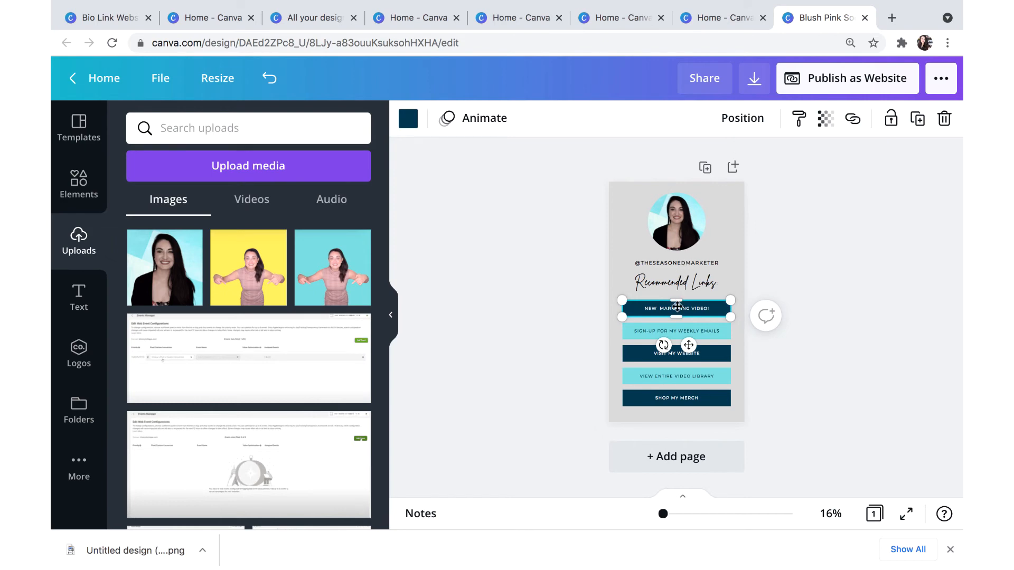
left_click(676, 309)
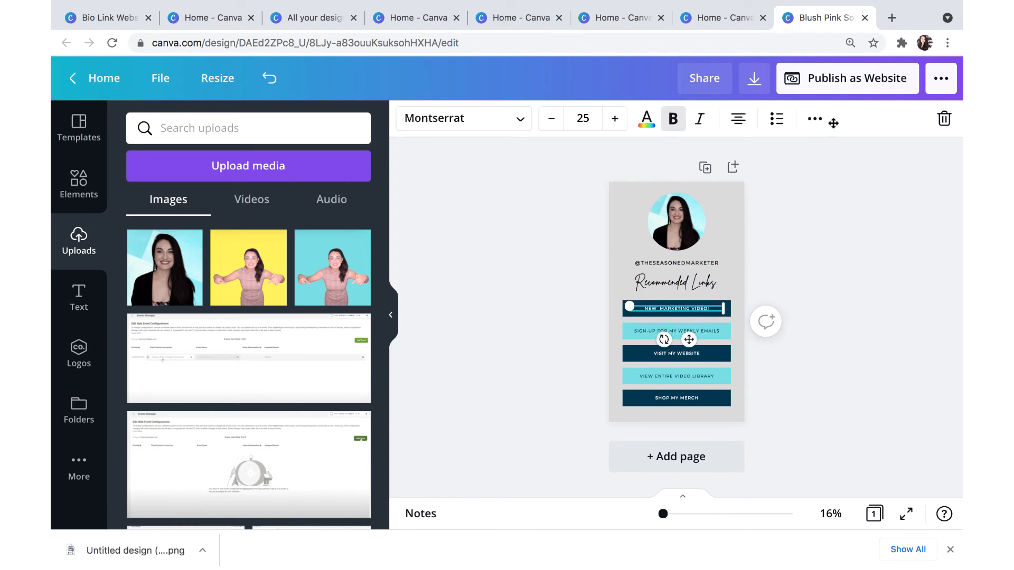
left_click(815, 119)
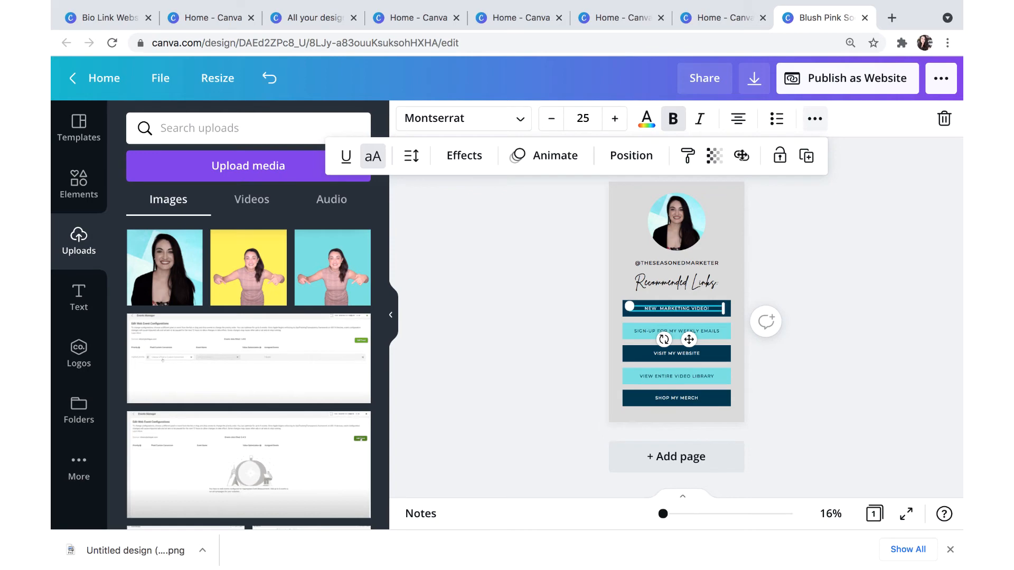
left_click(741, 155)
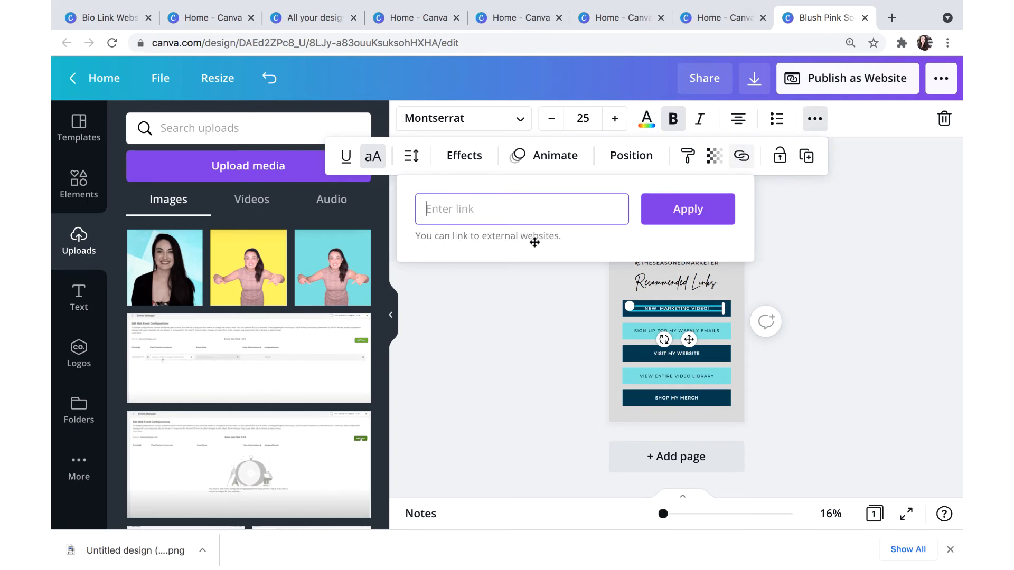
left_click(893, 17)
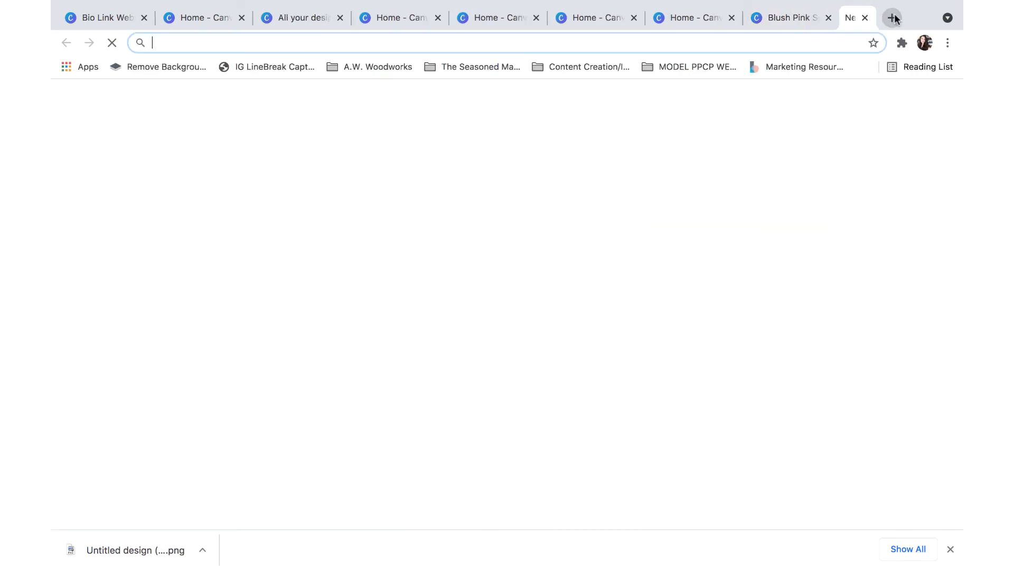
type("youtube.com")
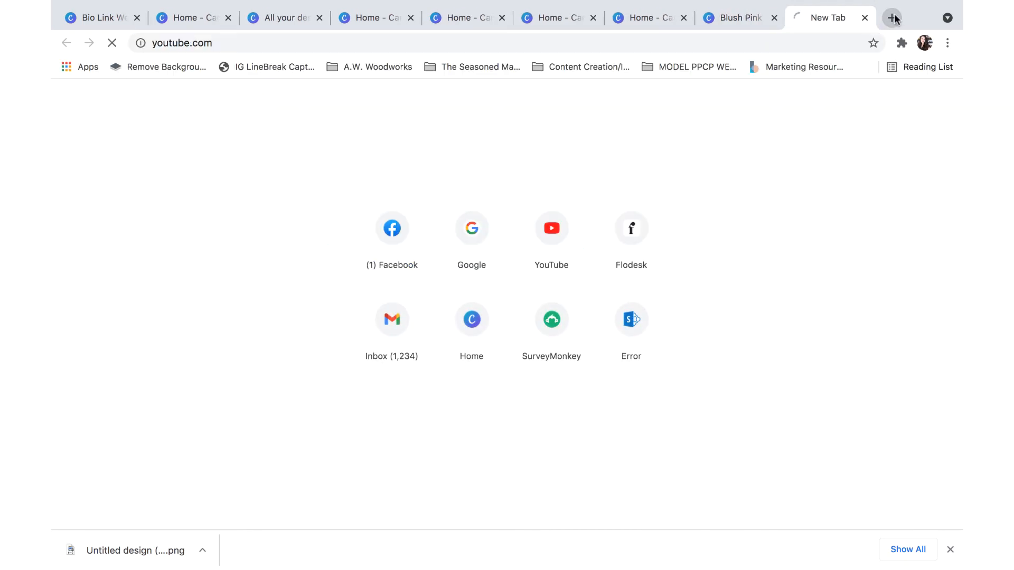
left_click(551, 227)
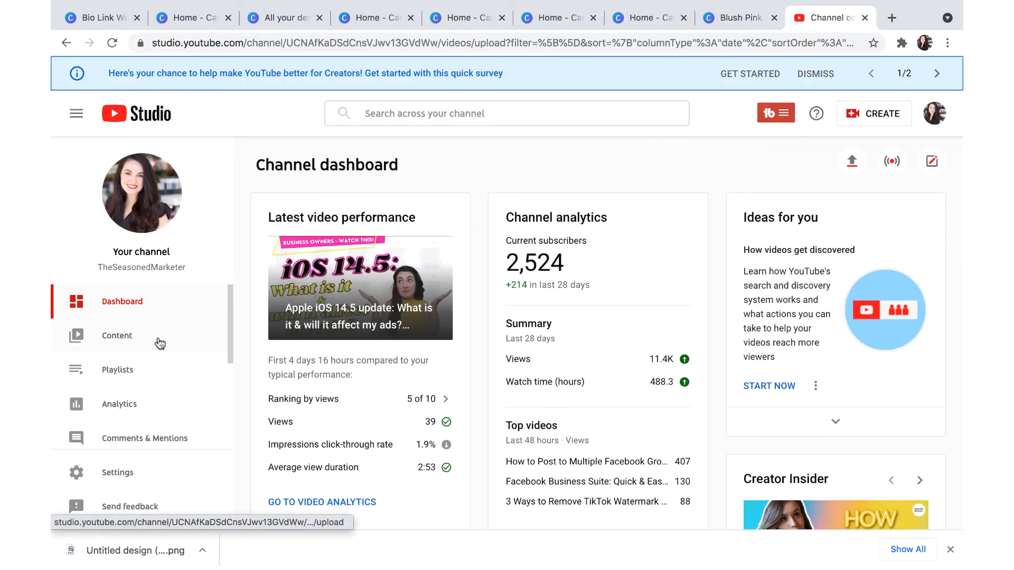
left_click(116, 334)
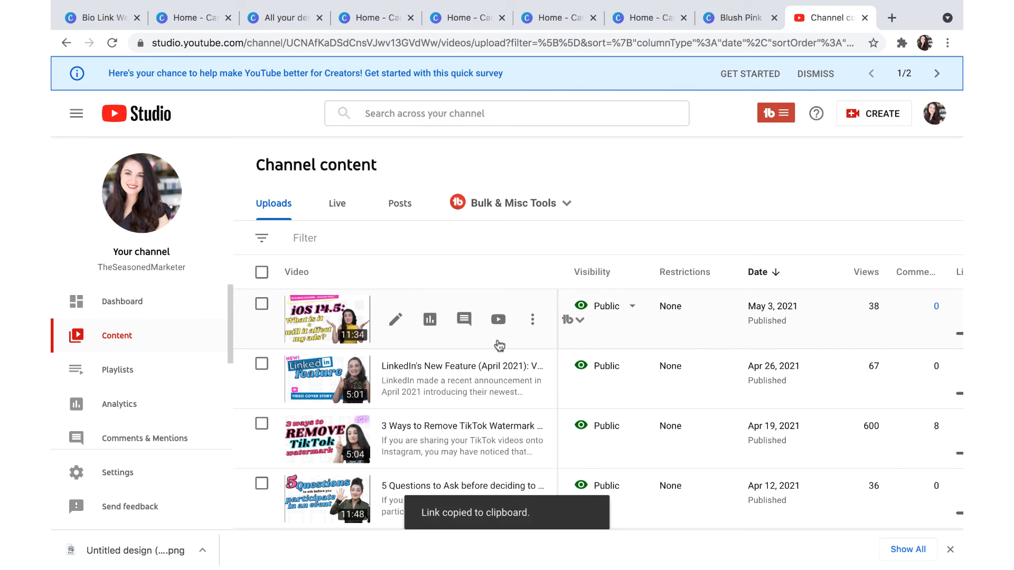
left_click(733, 17)
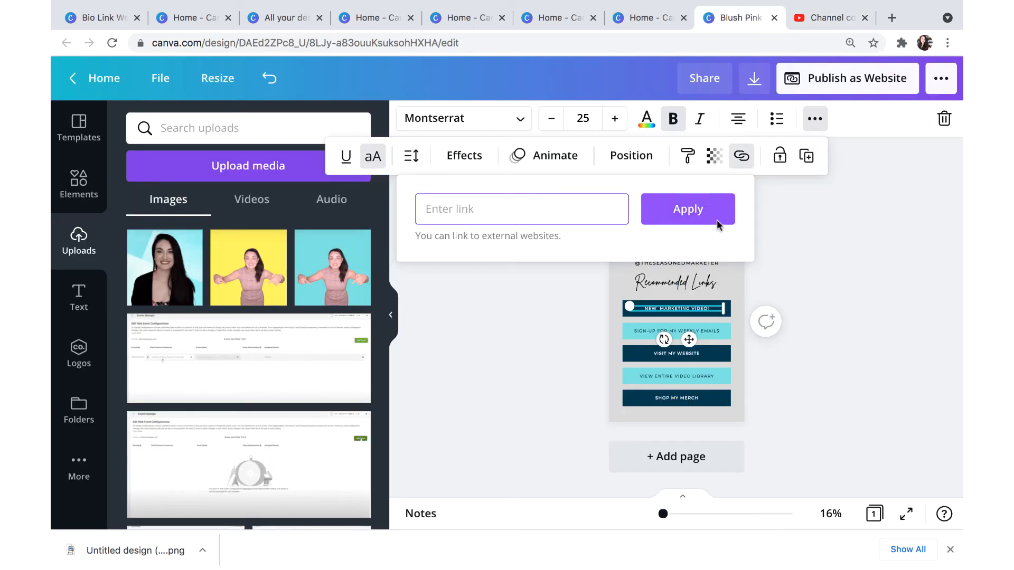
type("https://youtu.be/5qNmgiWqiPU")
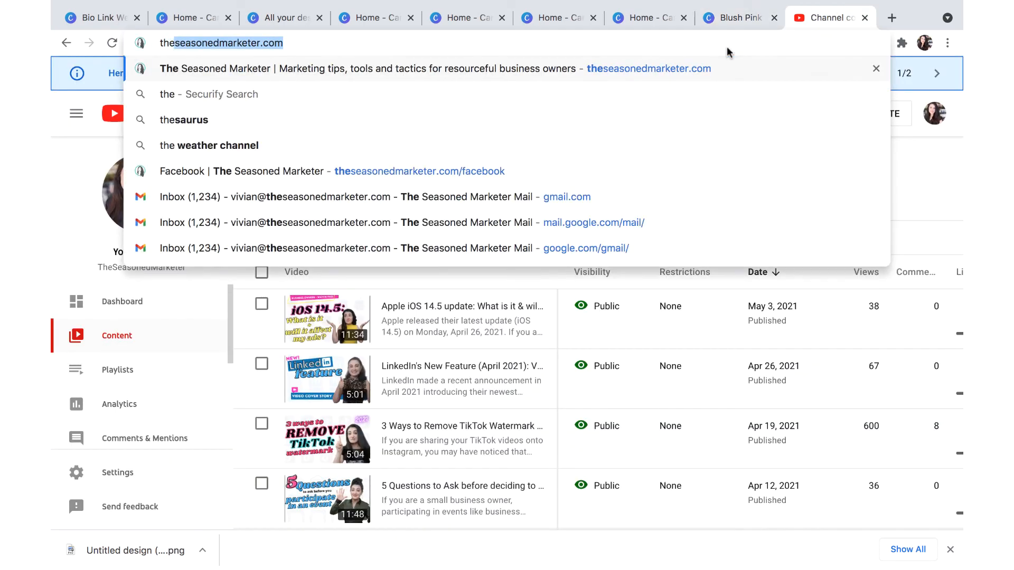
Step: Load theseasonedmarketer.com/join to grab its address, then return to the Canva design
type("/")
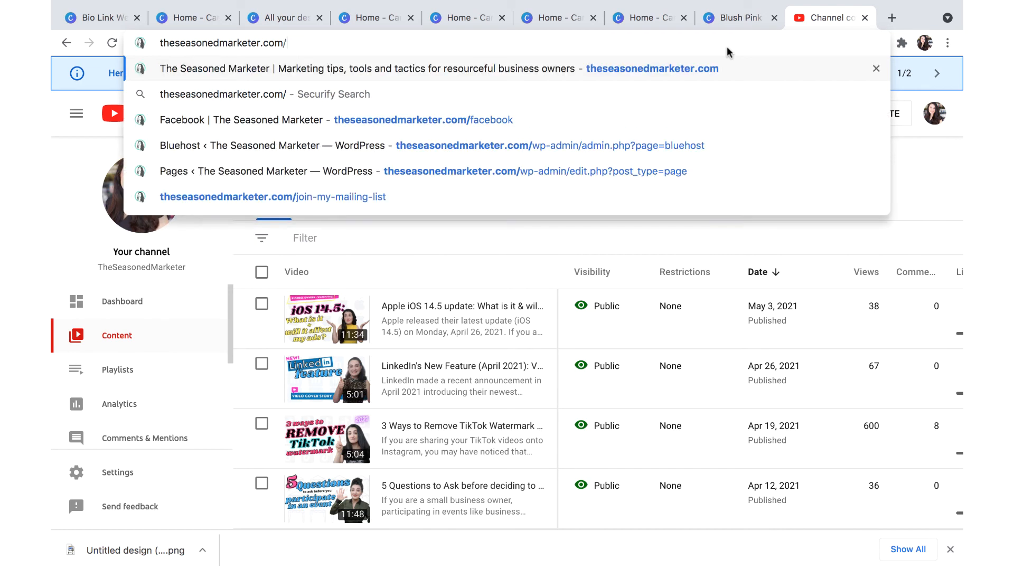
type("join-my-mailing-list/")
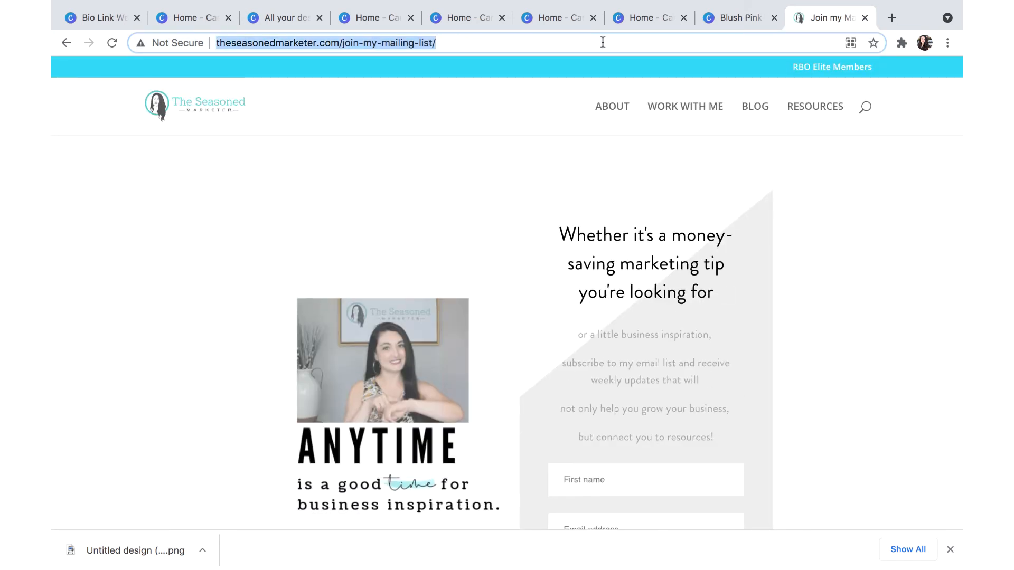
left_click(732, 17)
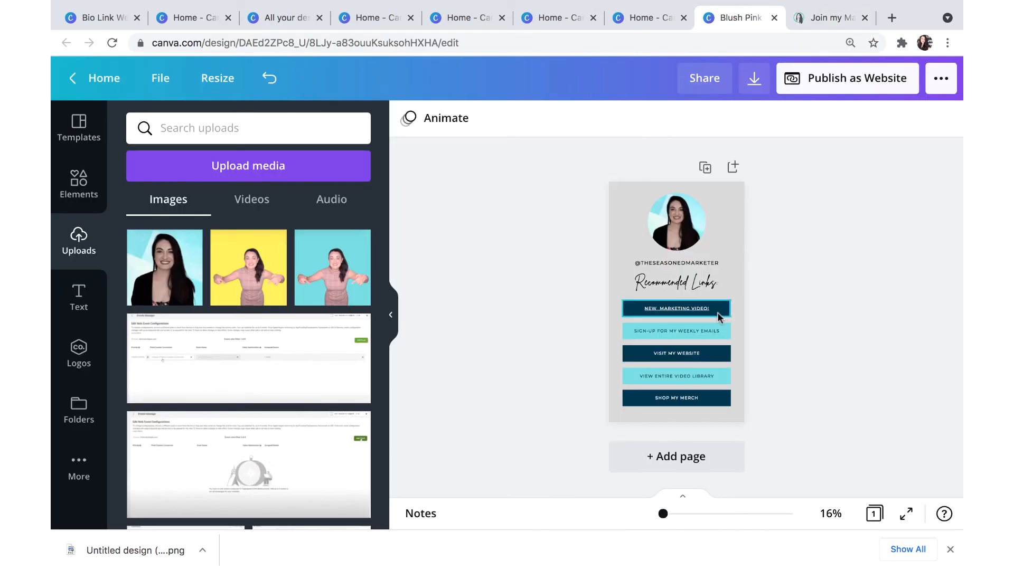
Step: Select the SIGN-UP FOR MY WEEKLY EMAILS text and attach the mailing-list link
left_click(676, 331)
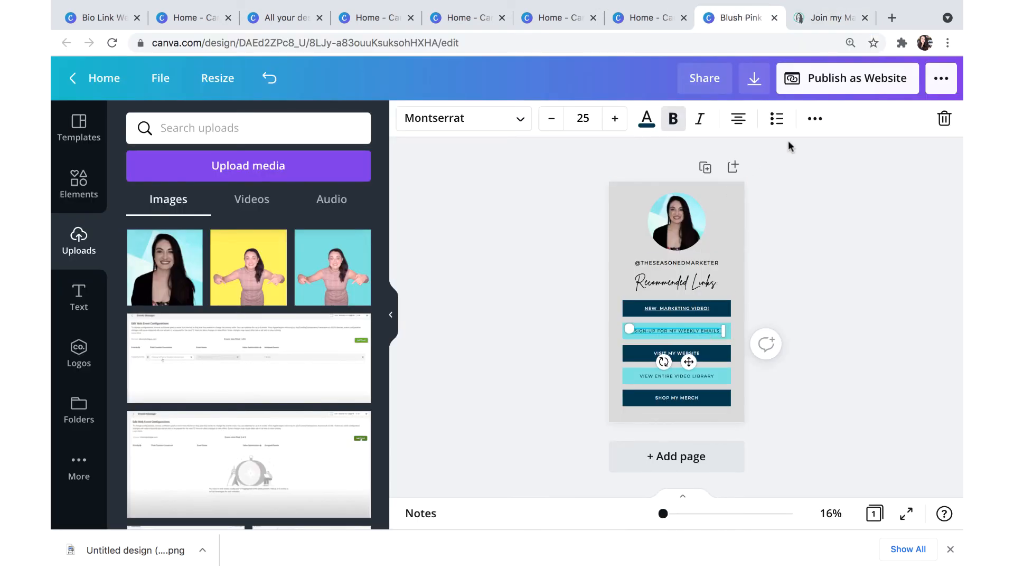
left_click(815, 119)
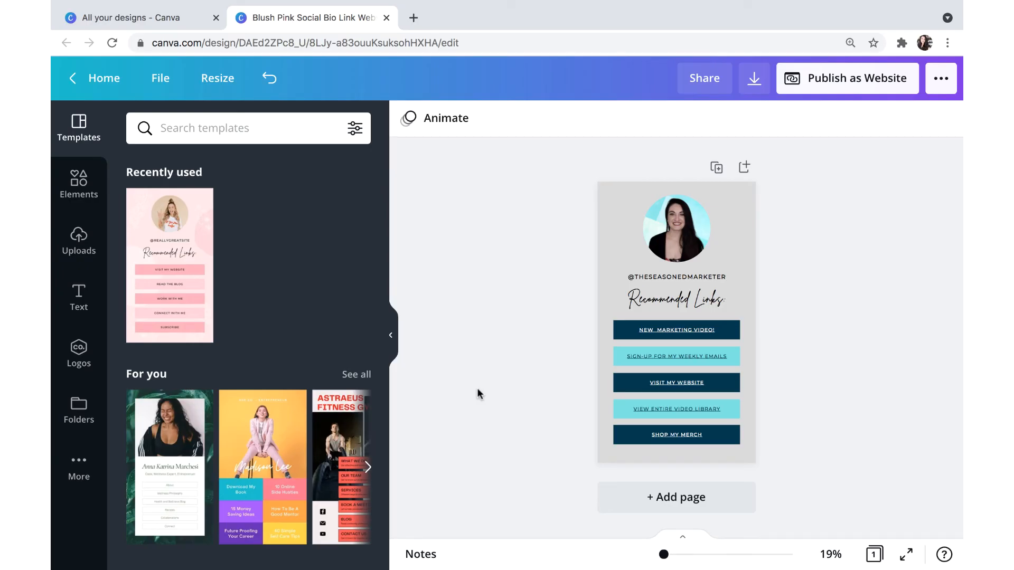
mouse_move(489, 400)
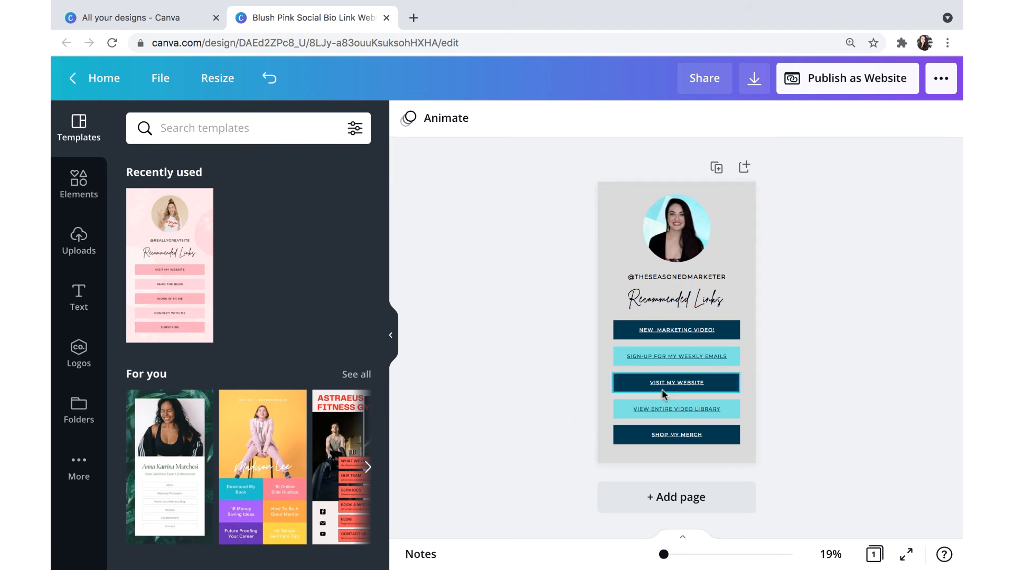
Step: Select the SHOP MY MERCH button and attach The Seasoned Marketer's merch store link
left_click(676, 330)
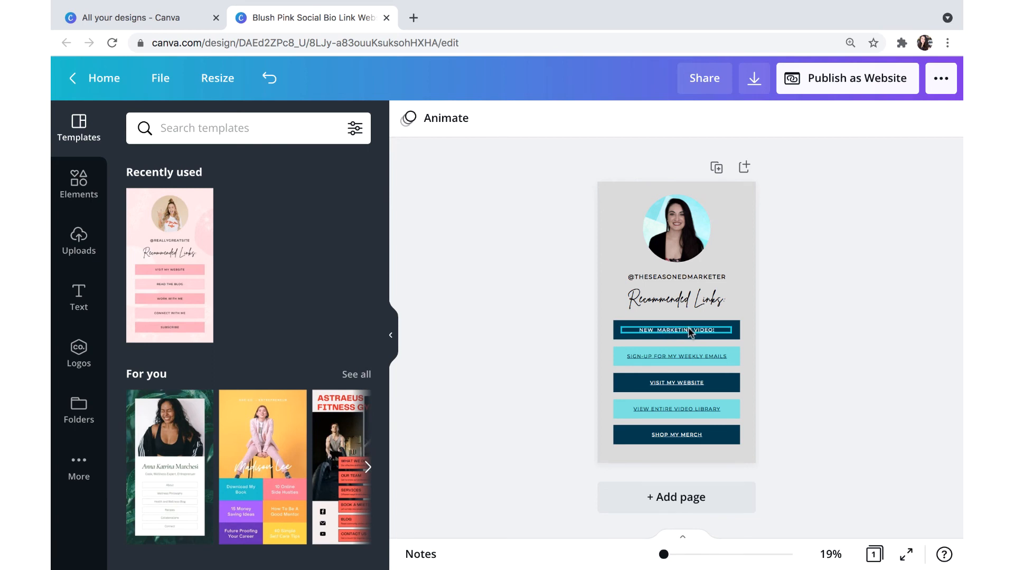
left_click(677, 277)
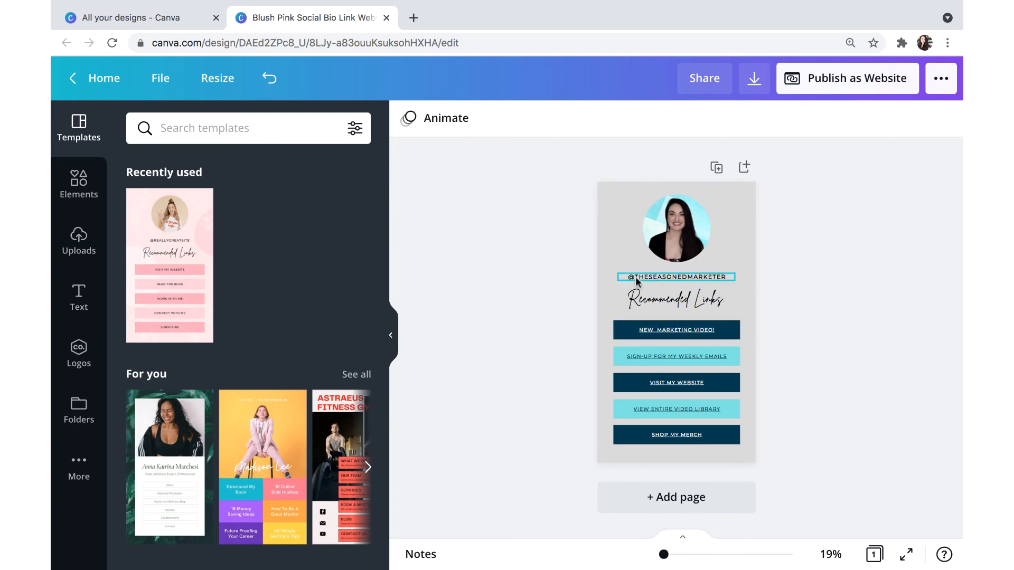
left_click(605, 240)
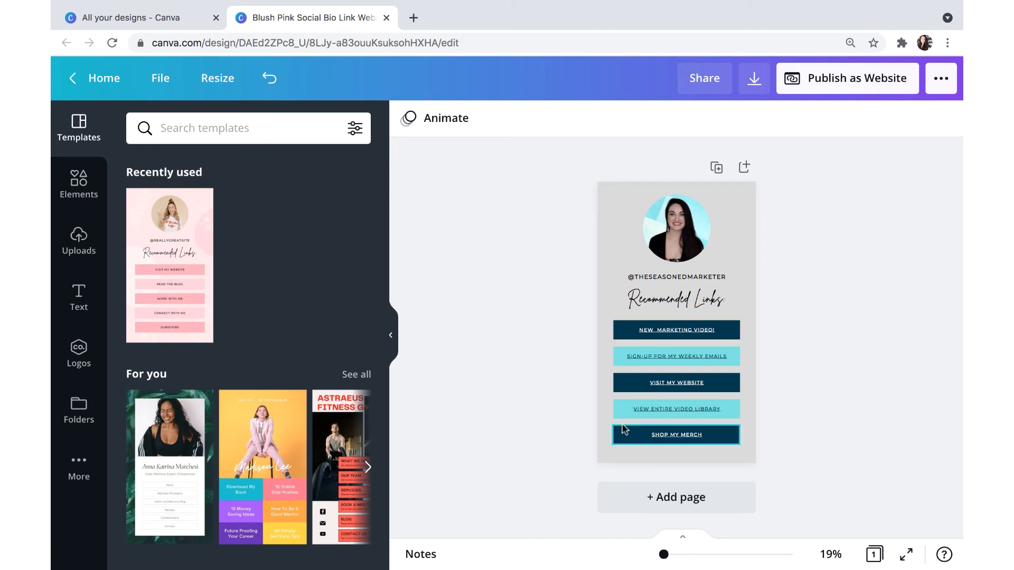
left_click(676, 435)
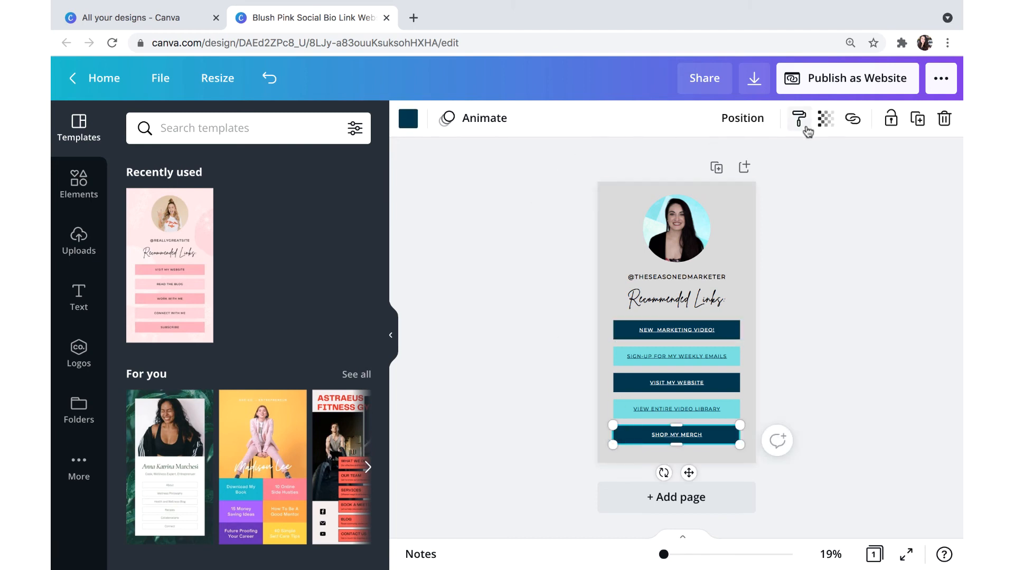
mouse_move(853, 118)
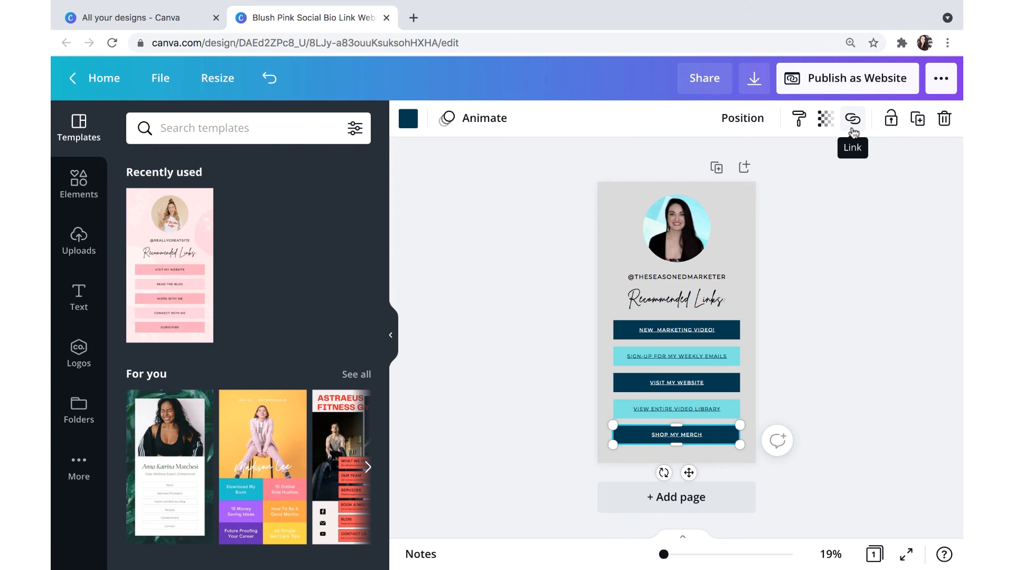
left_click(854, 118)
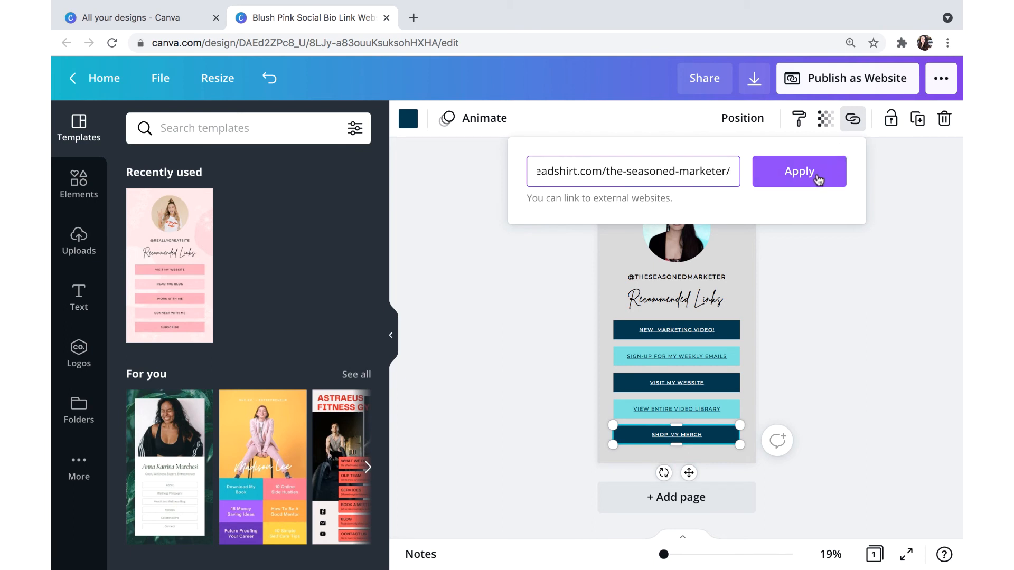
left_click(799, 171)
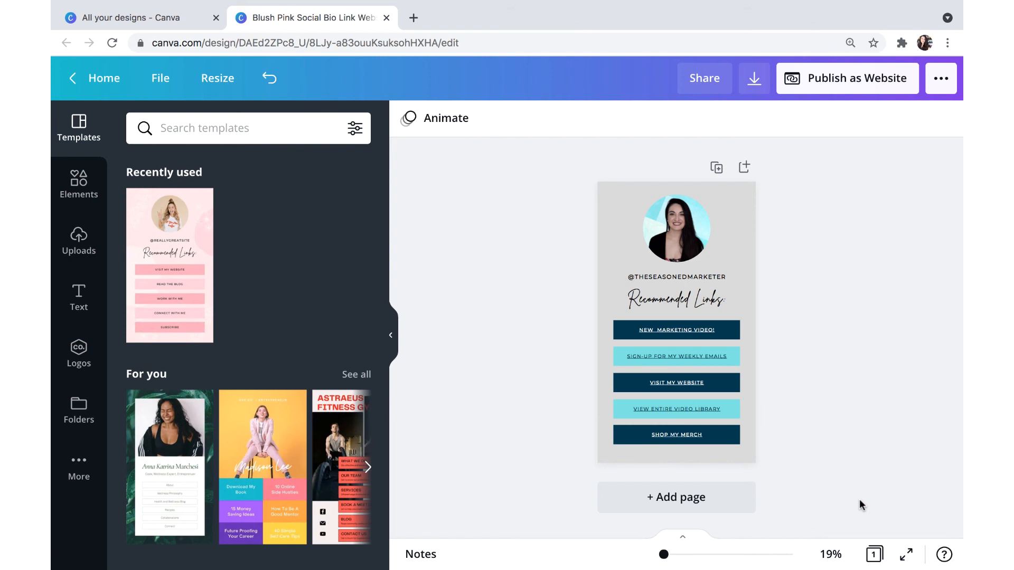
mouse_move(831, 84)
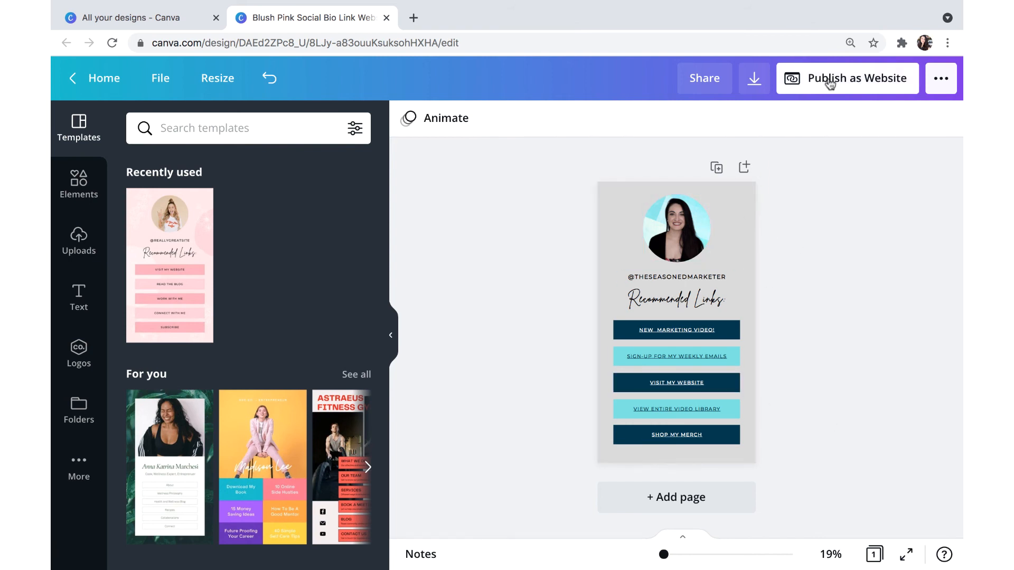
Step: Open the Website publishing panel previewing the bio link page in Presentation style
left_click(847, 78)
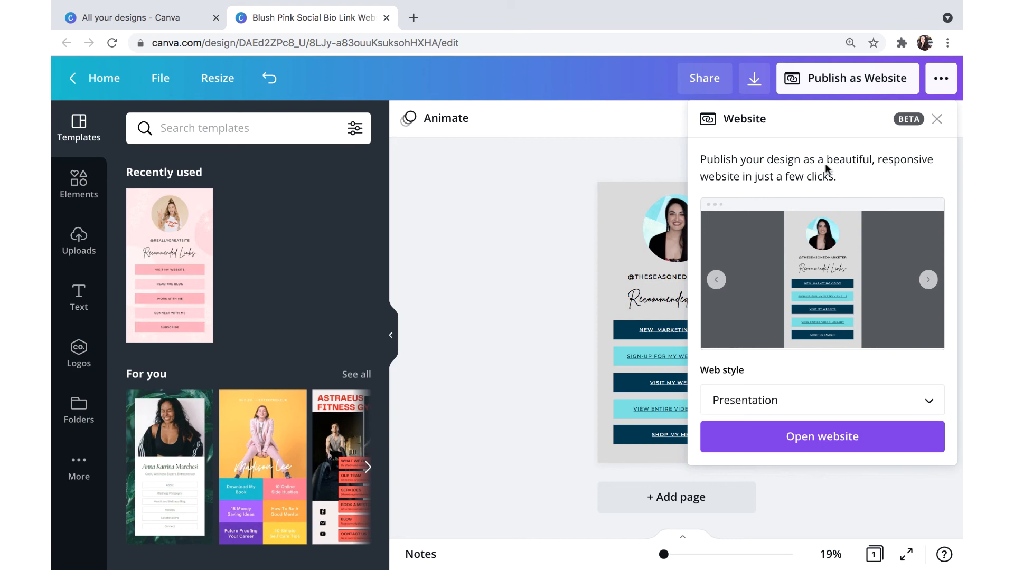
mouse_move(771, 188)
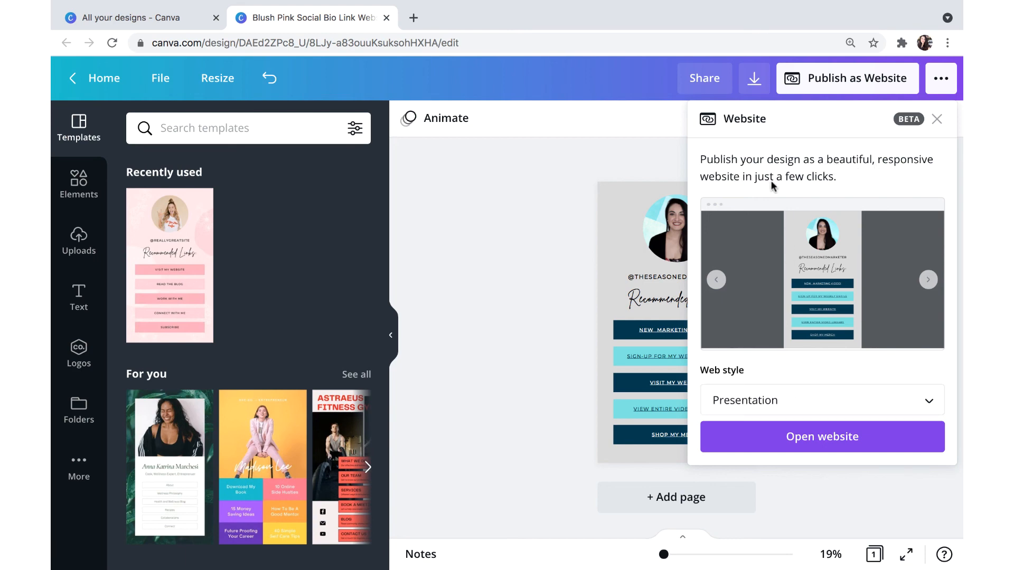
mouse_move(861, 194)
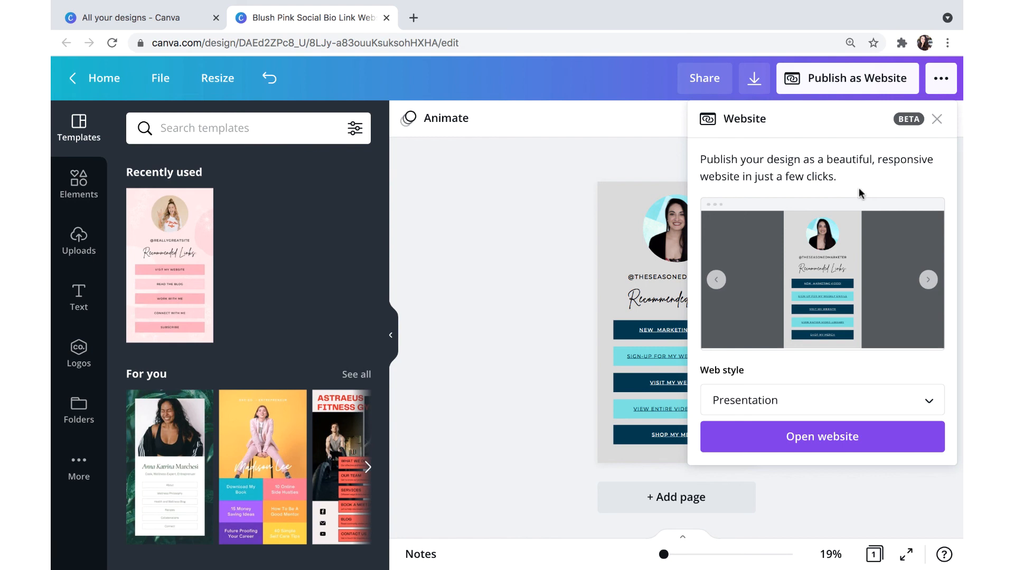
mouse_move(863, 199)
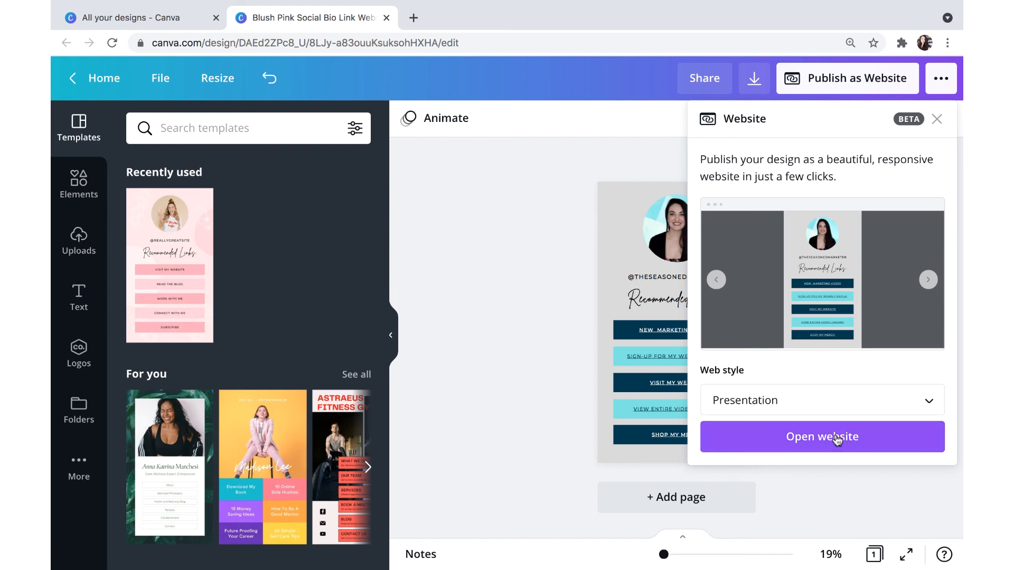
Step: Open the bio link page as a live Canva website in a new tab
left_click(822, 437)
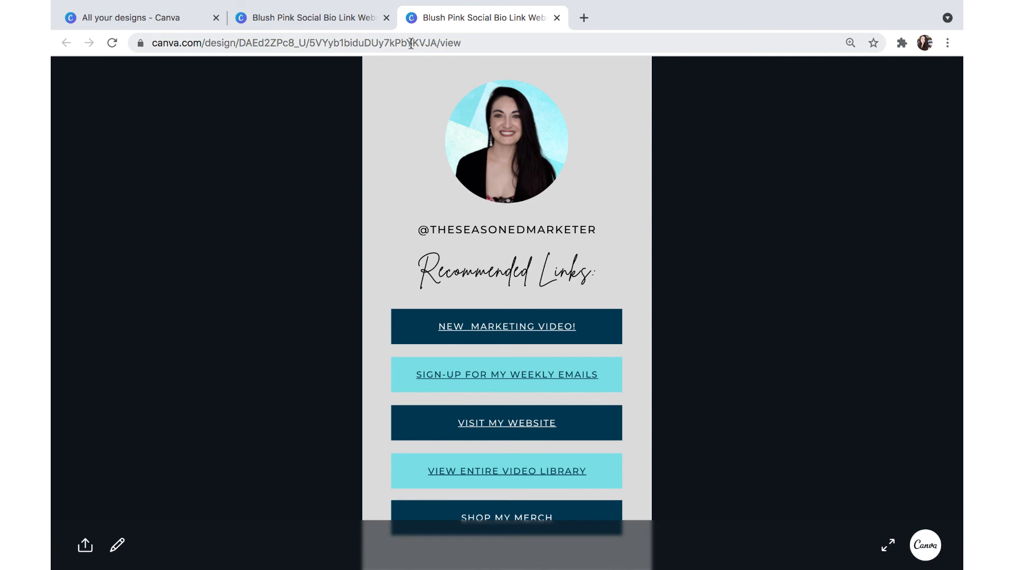